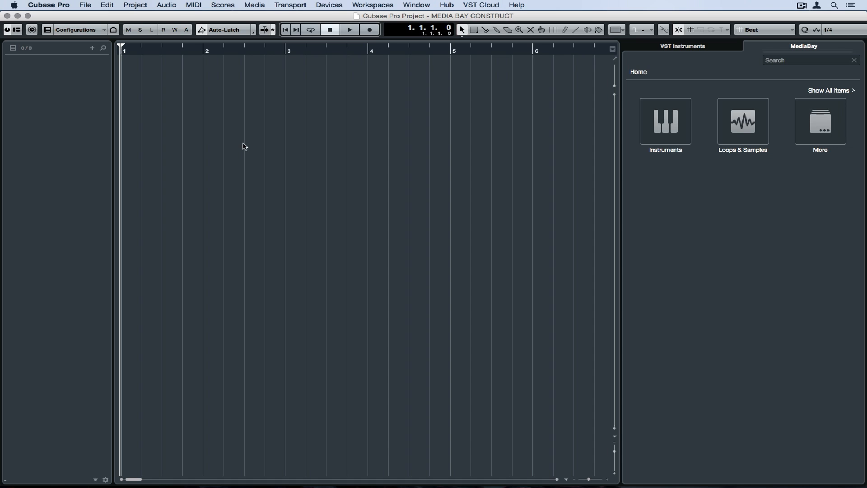
pyautogui.moveTo(250, 5)
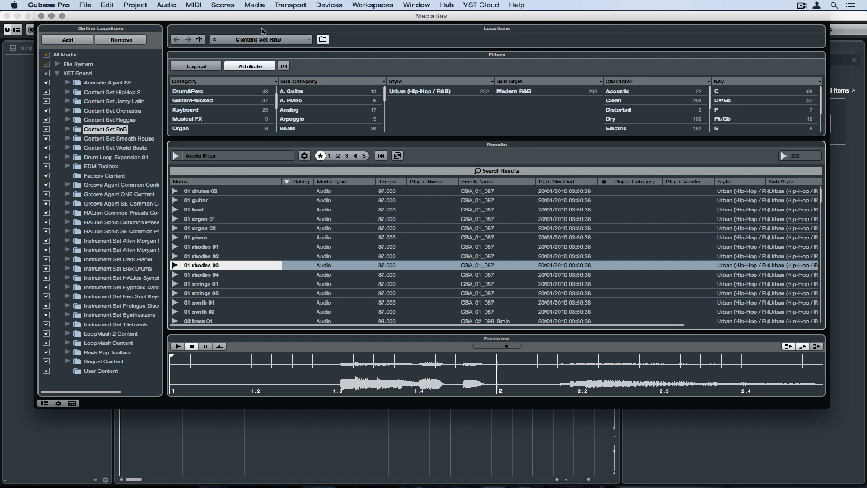
# Audition the 01 rhodes 02, 03 and 01 loops from the RnB content set
pyautogui.click(202, 255)
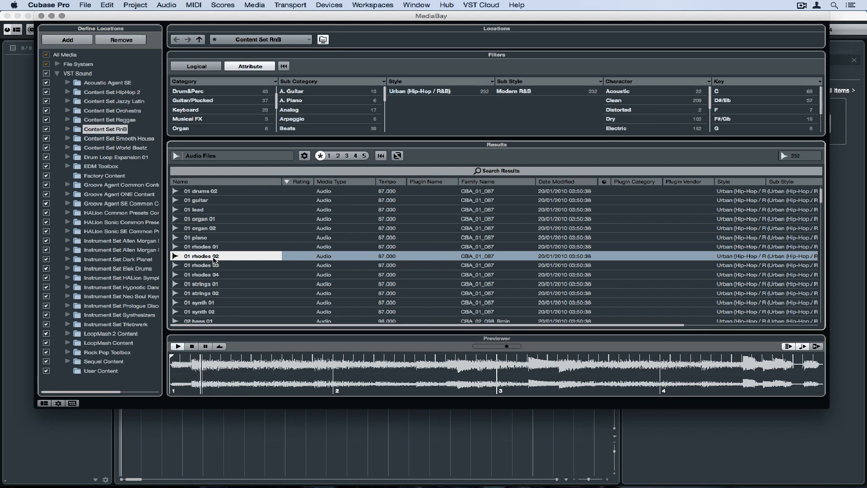
pyautogui.moveTo(209, 266)
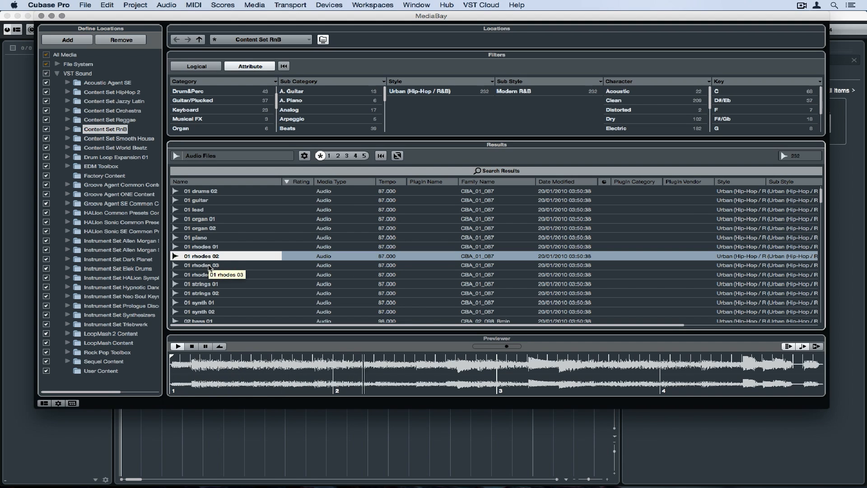
pyautogui.click(202, 265)
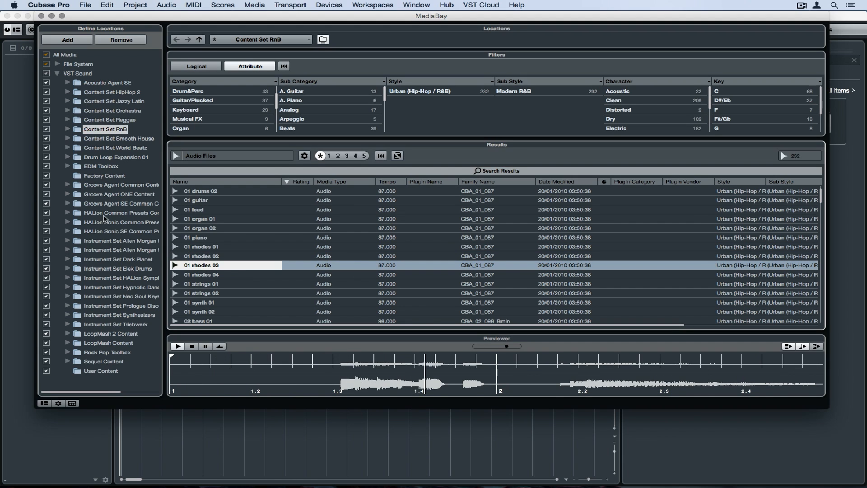
pyautogui.click(202, 247)
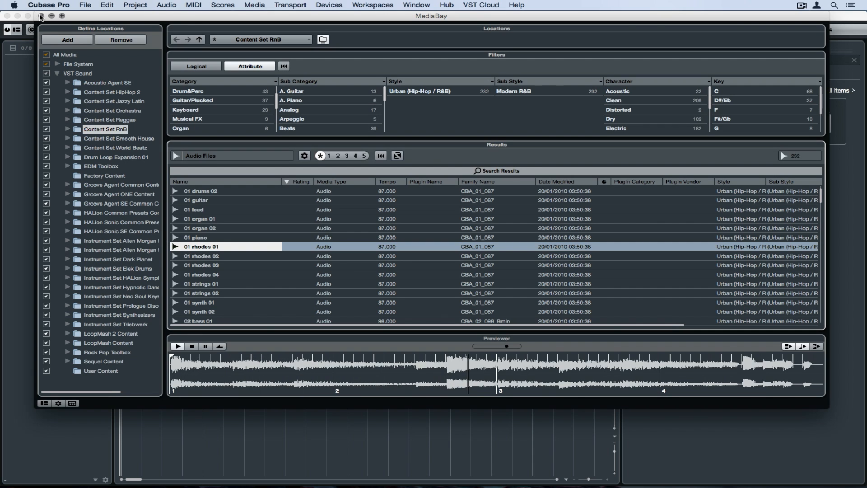
# Close the full MediaBay window and return to the docked MediaBay browser via the VST Instruments tab
pyautogui.click(39, 15)
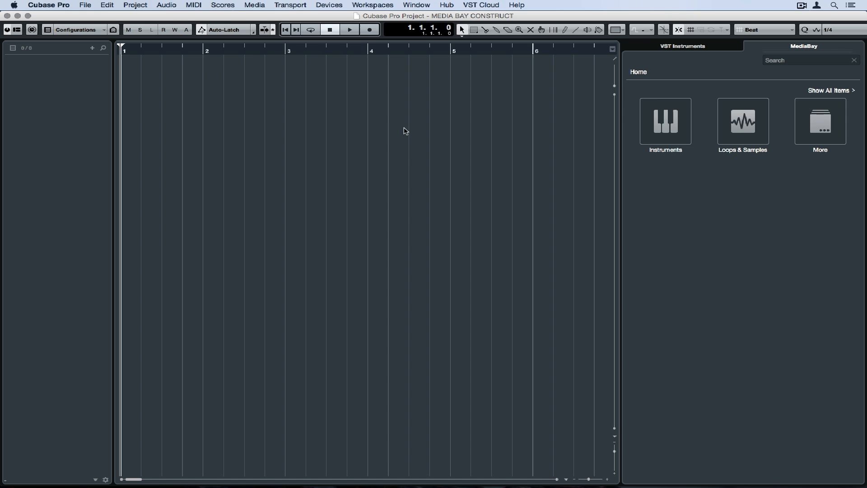
pyautogui.click(683, 46)
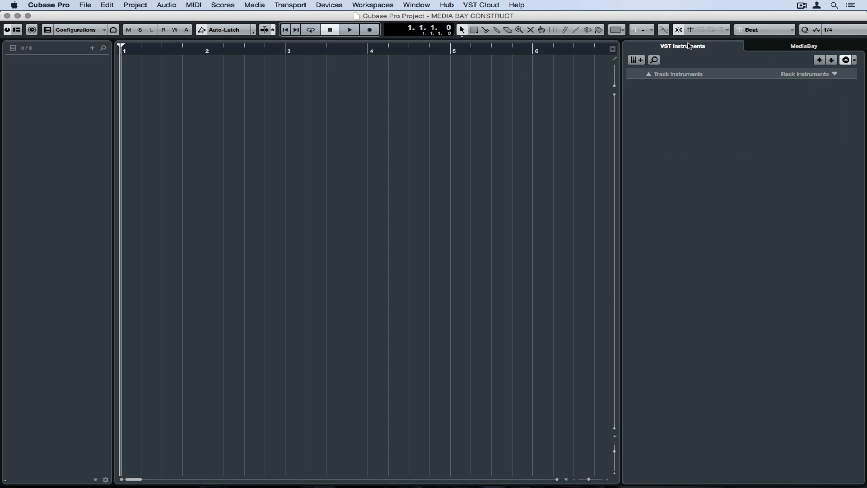
pyautogui.click(803, 46)
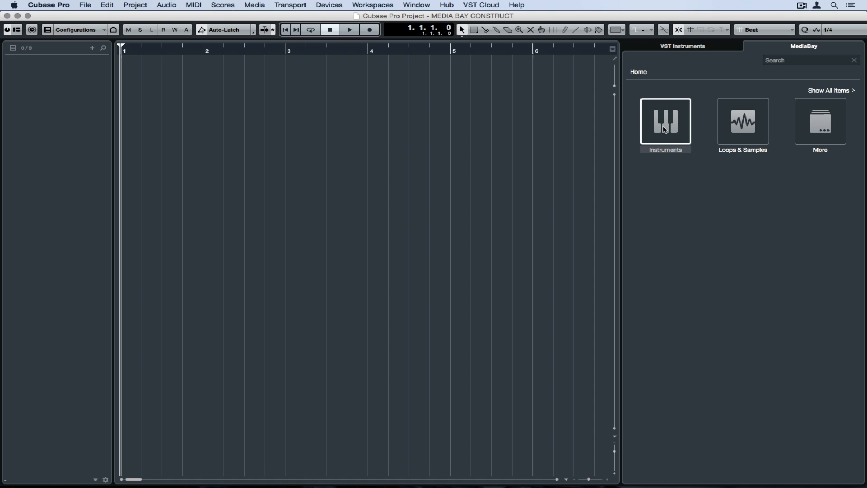
pyautogui.moveTo(833, 120)
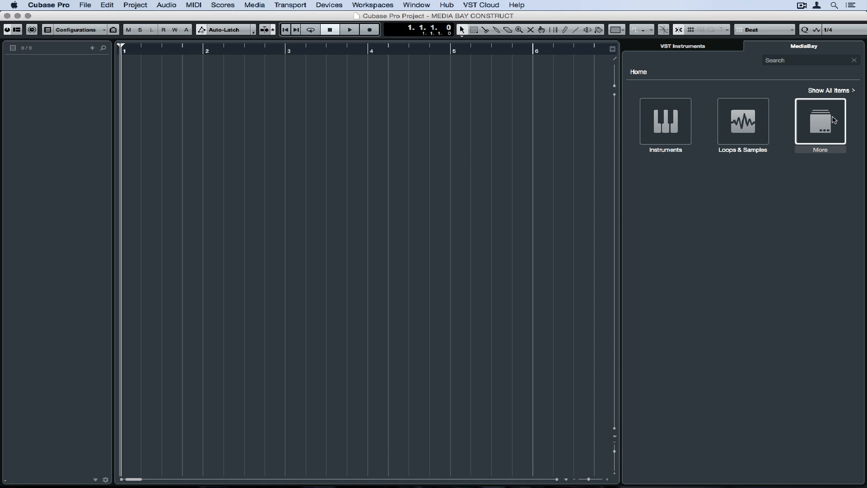
# Browse the Instruments tile in the docked MediaBay and return to its home page
pyautogui.click(820, 122)
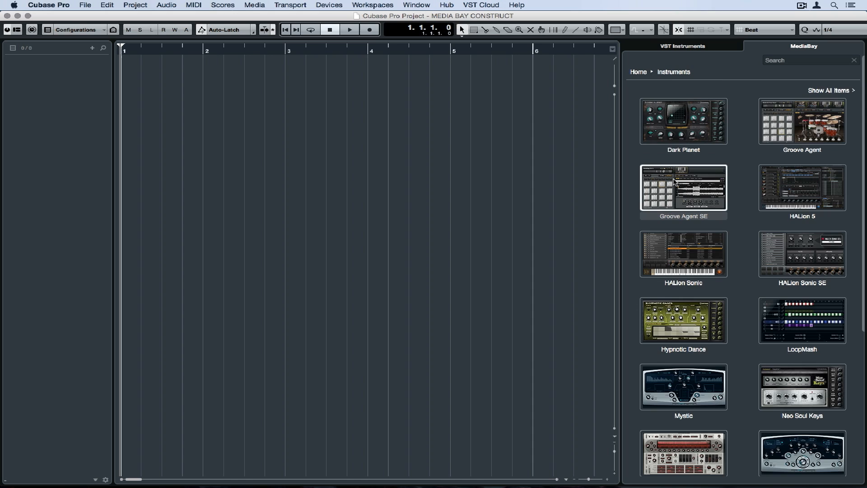
pyautogui.scroll(-3)
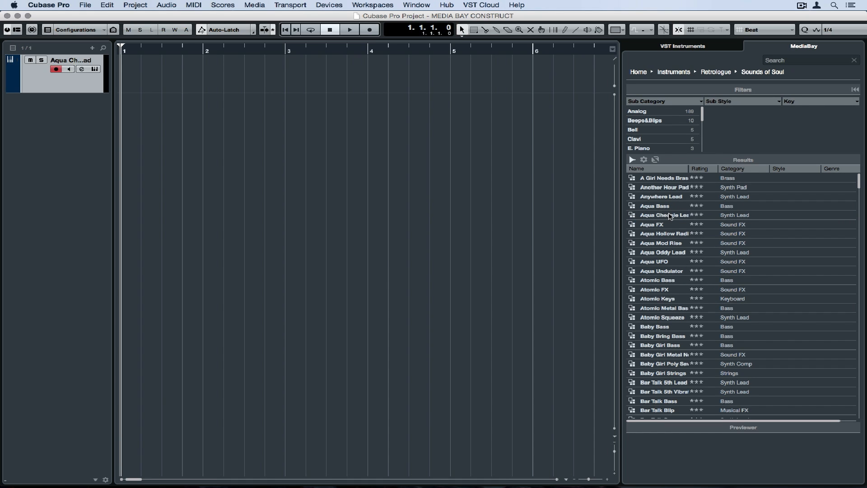
pyautogui.click(94, 70)
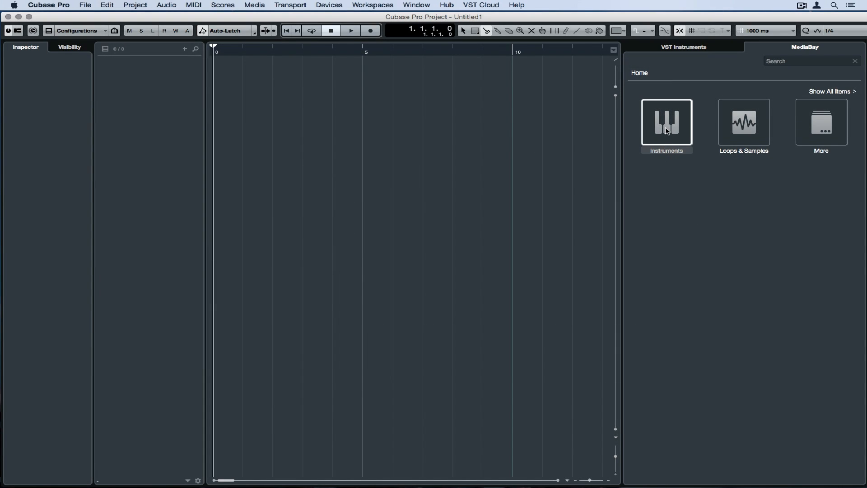
# Browse Instruments and open the Groove Agent SE content sets
pyautogui.click(666, 121)
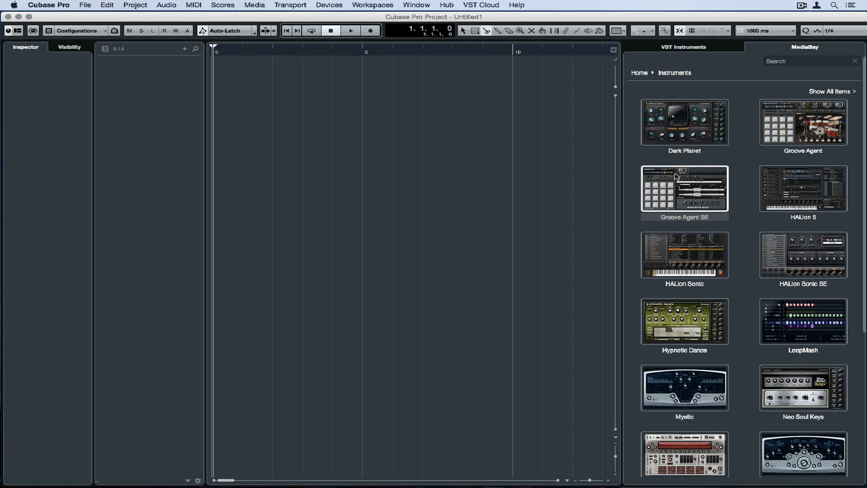
pyautogui.doubleClick(685, 188)
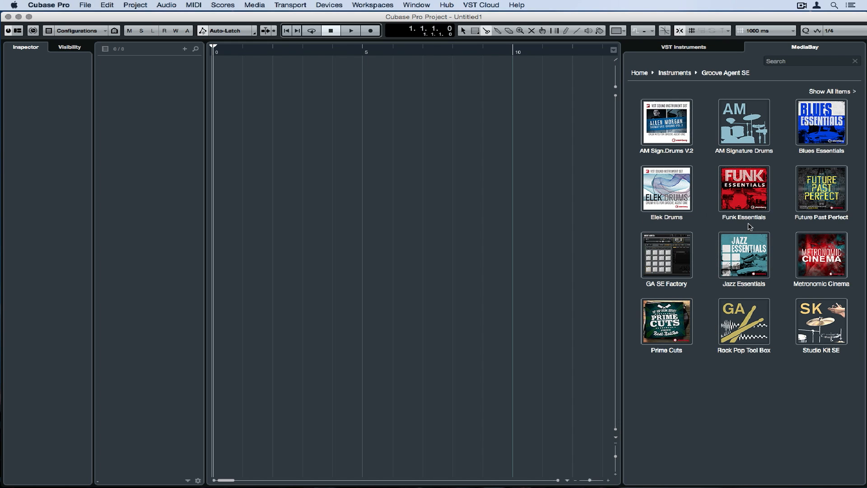
pyautogui.moveTo(729, 231)
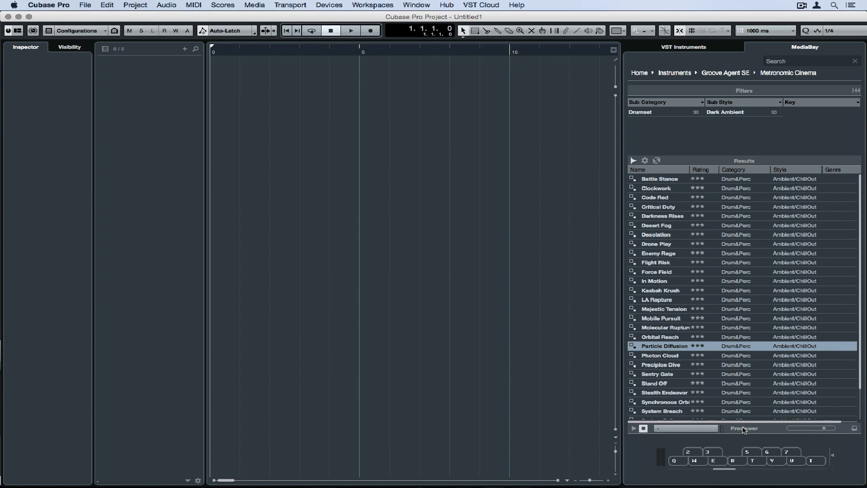
pyautogui.moveTo(717, 430)
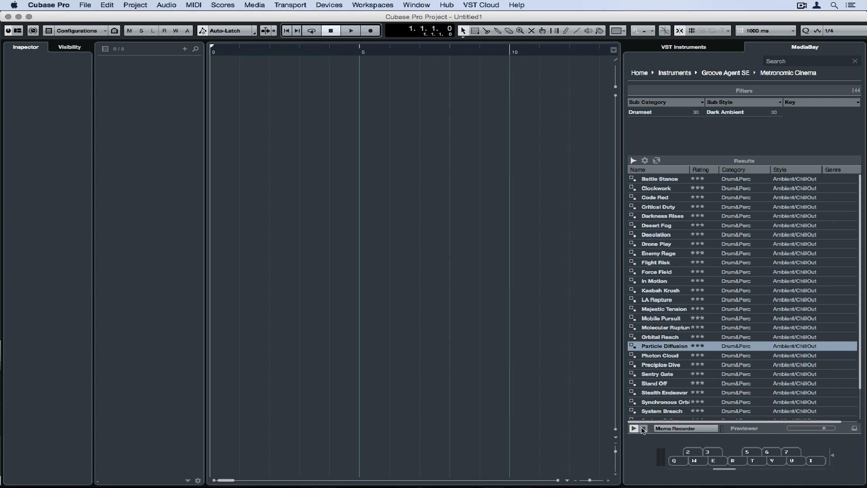
# Play the loaded drum kit on the previewer's virtual keyboard
pyautogui.click(633, 428)
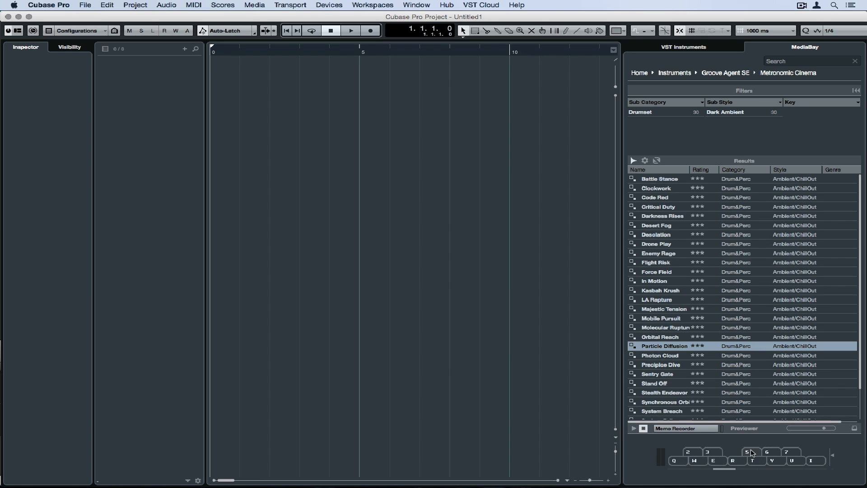
pyautogui.moveTo(818, 463)
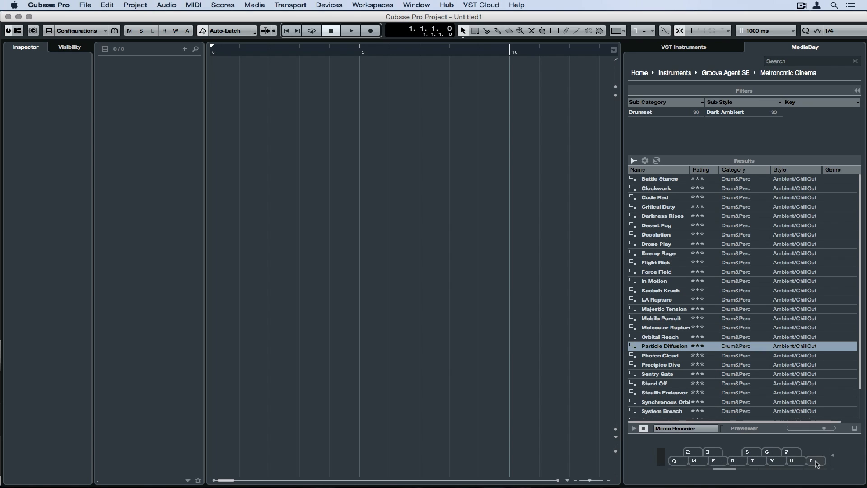
pyautogui.moveTo(835, 460)
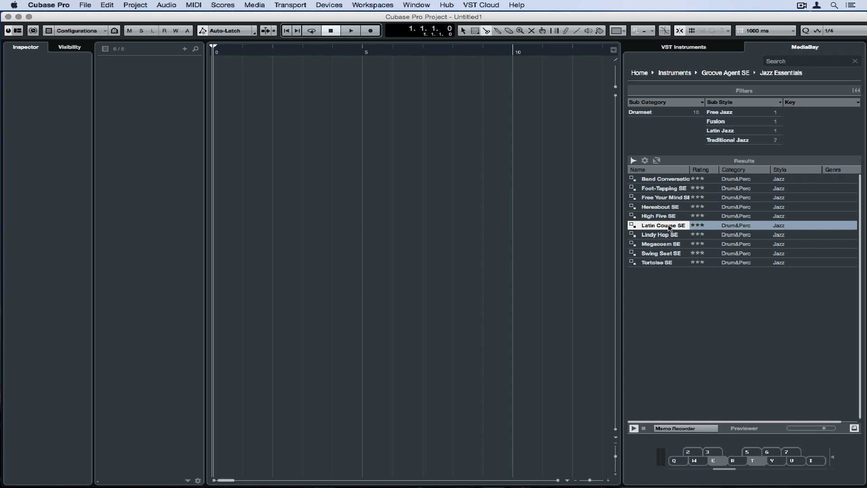
# From MediaBay home, open the Hip Hop 2 loop collection filtered to Beats
pyautogui.click(638, 72)
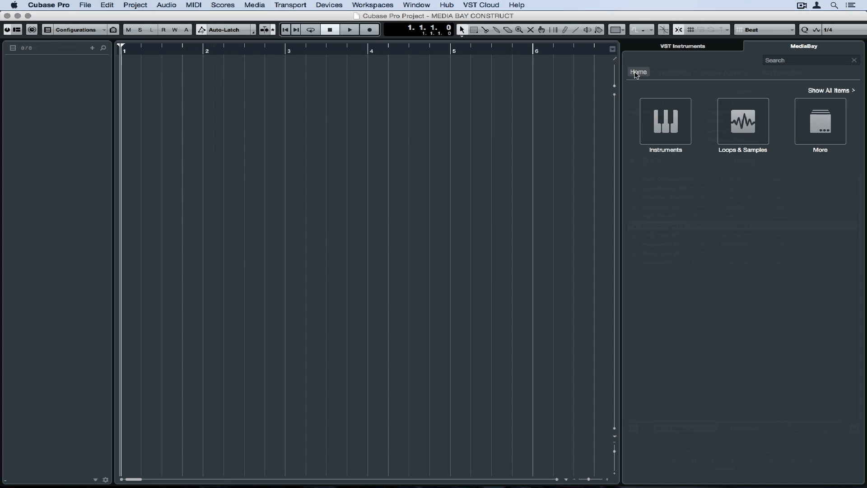
pyautogui.click(743, 121)
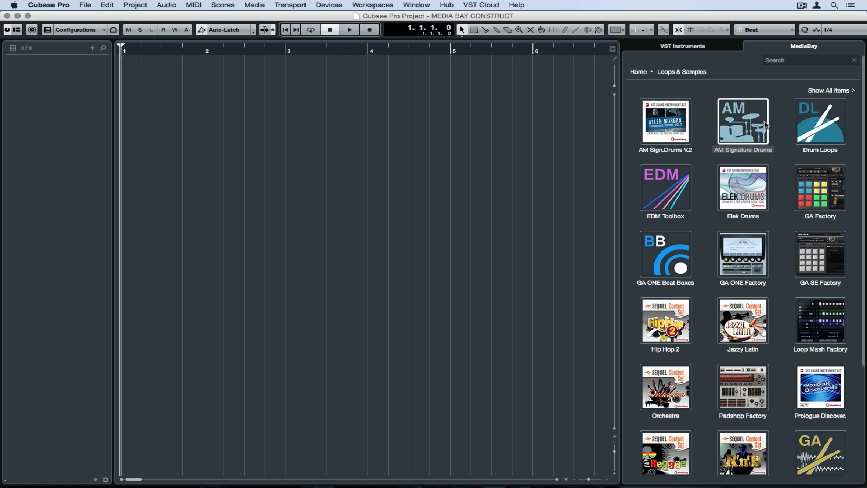
pyautogui.moveTo(746, 136)
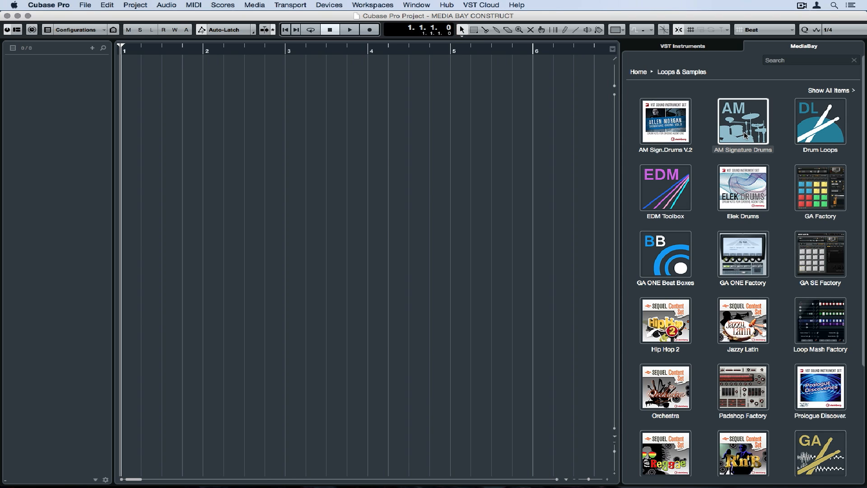
pyautogui.doubleClick(666, 320)
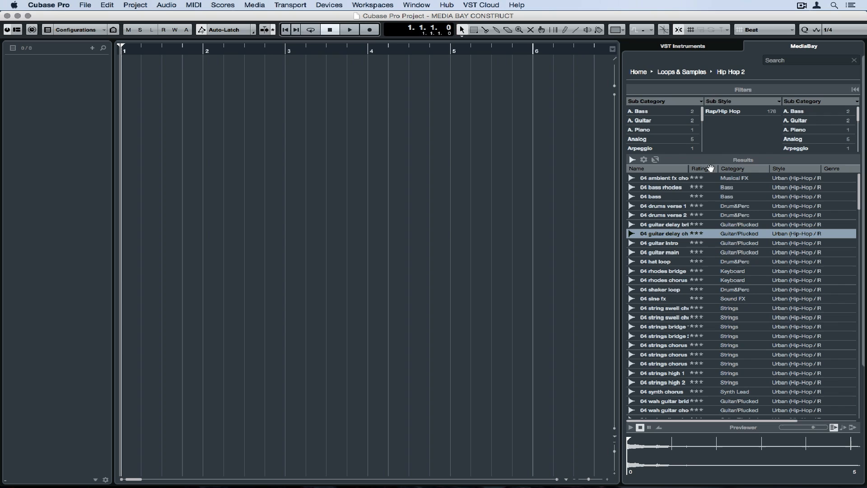
pyautogui.click(637, 138)
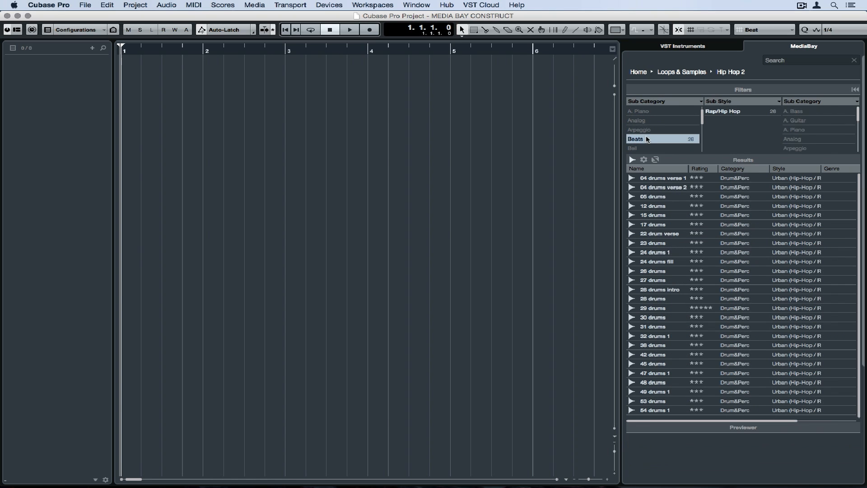
# Audition the 27 drums and 45 drums loops
pyautogui.click(654, 281)
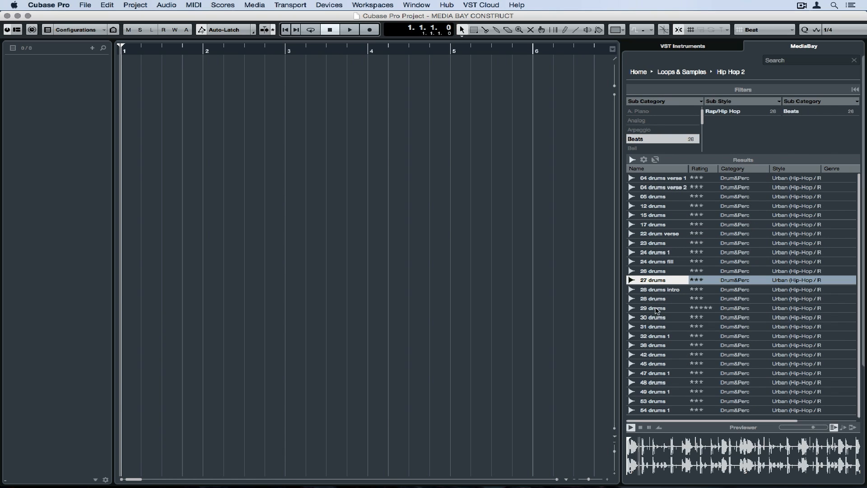
pyautogui.click(653, 308)
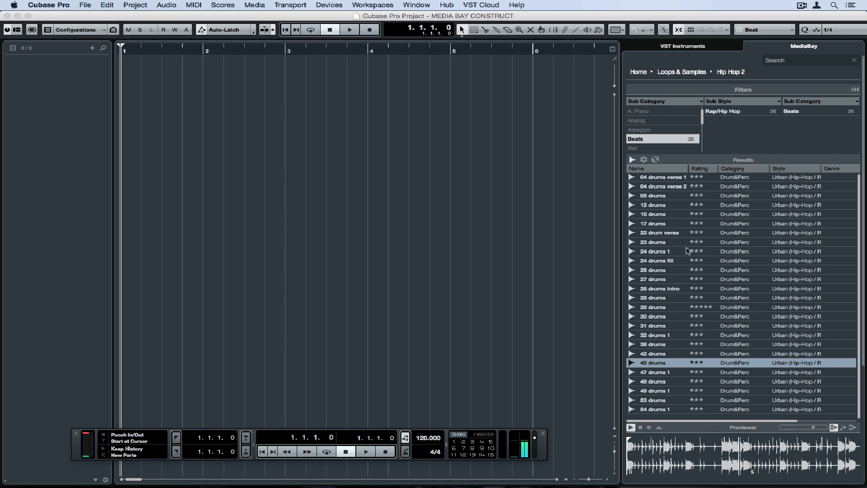
# Audition the 26 drums loop, rerate it one star, reset the filters and audition loops during playback
pyautogui.click(656, 270)
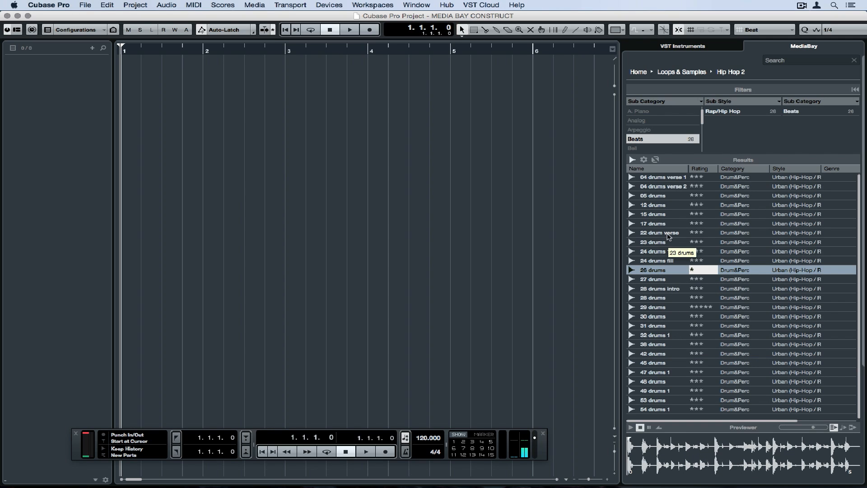
pyautogui.click(658, 187)
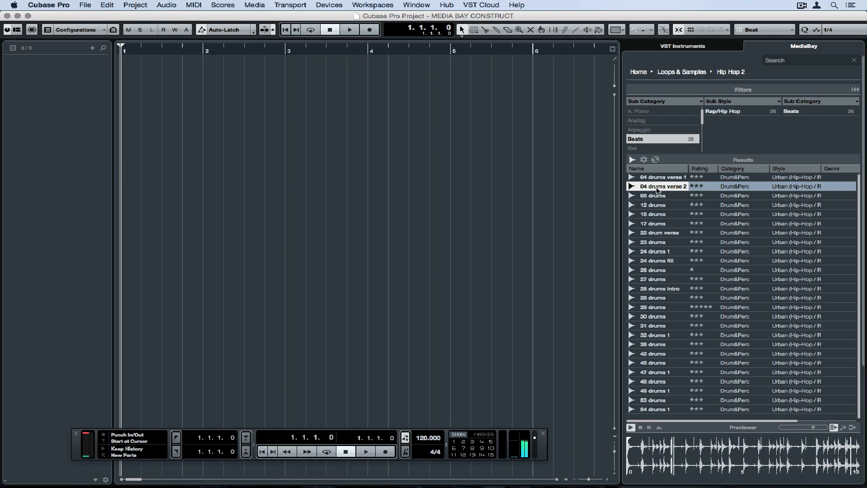
pyautogui.moveTo(843, 427)
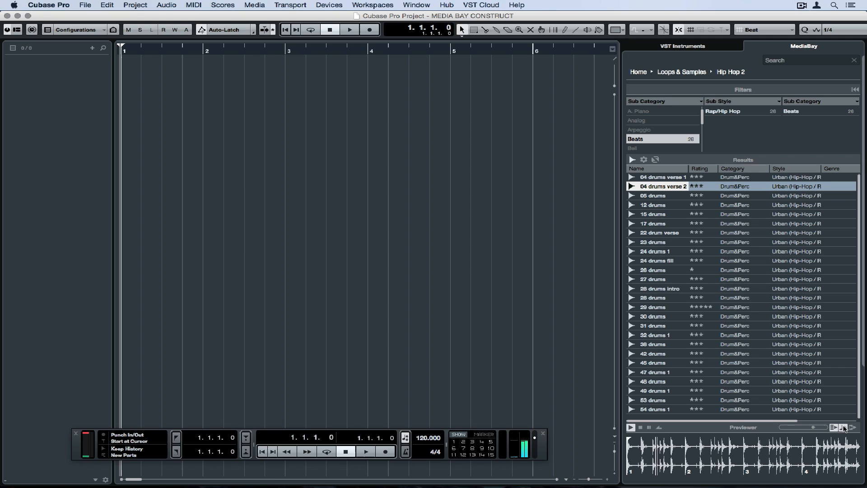
pyautogui.click(658, 288)
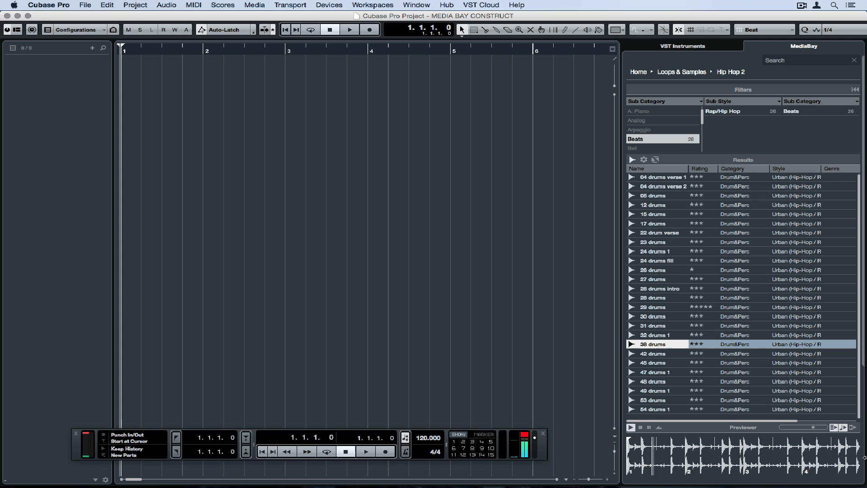
pyautogui.moveTo(853, 427)
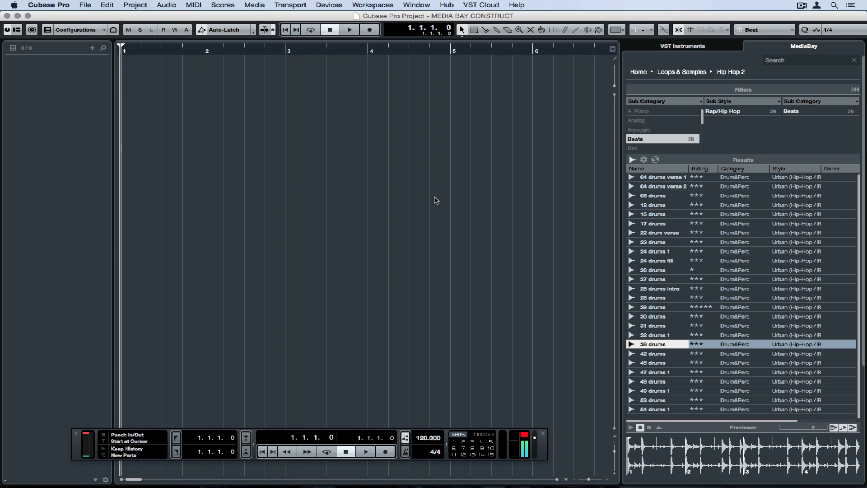
pyautogui.click(366, 452)
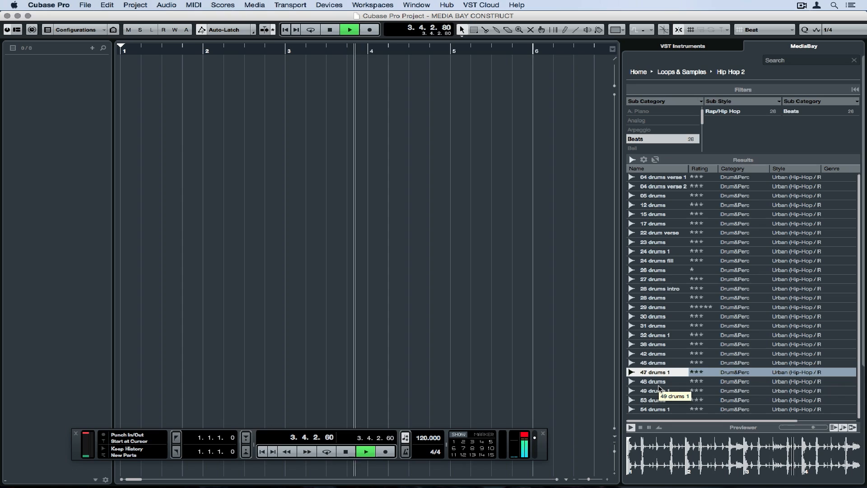
pyautogui.click(655, 391)
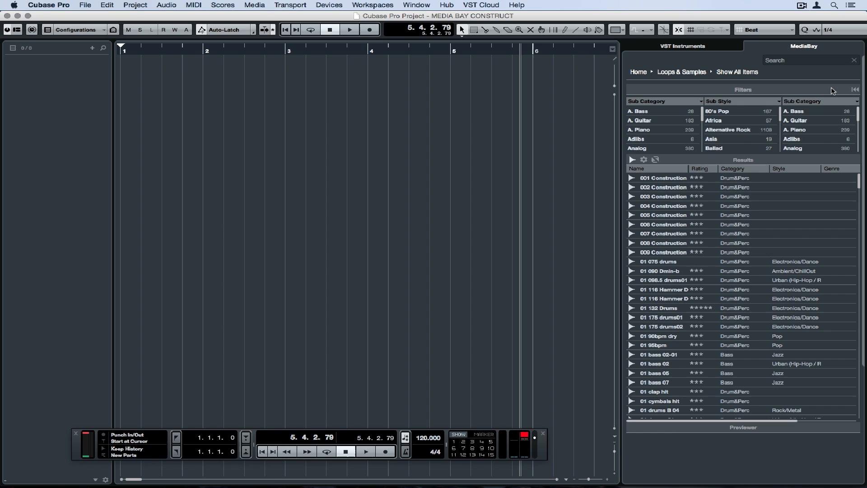
pyautogui.moveTo(632, 159)
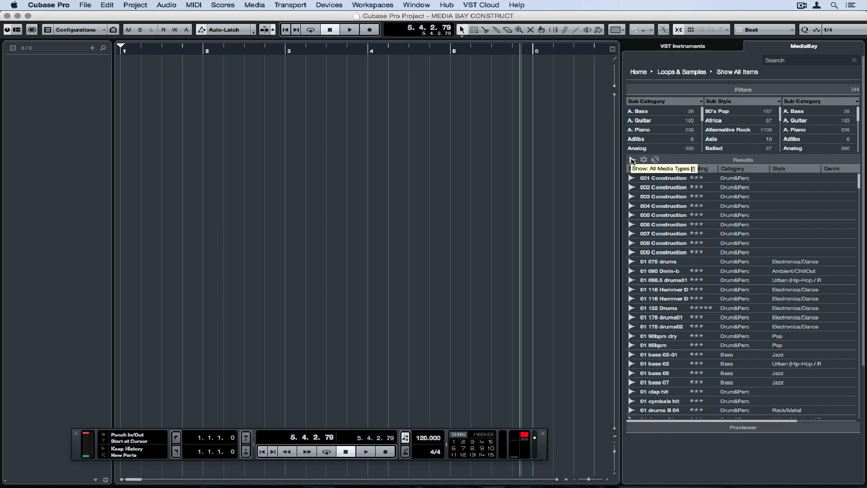
# Filter results to MIDI loops only and set the project root key to F
pyautogui.click(631, 160)
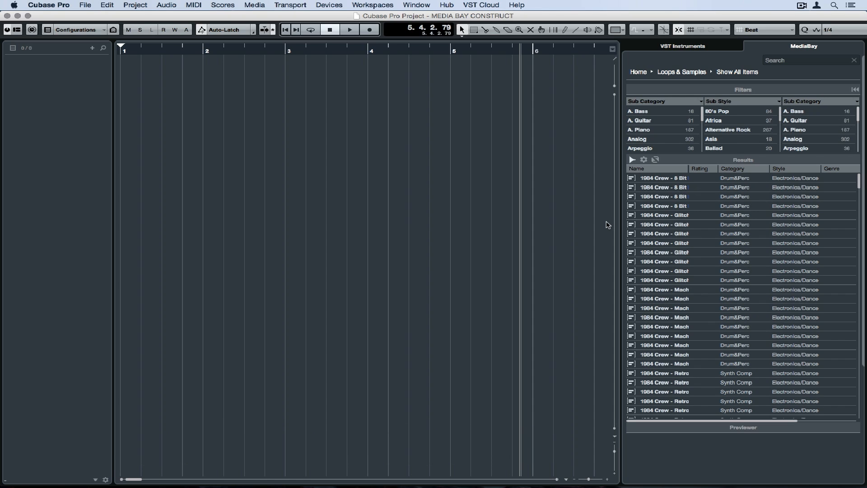
pyautogui.click(640, 29)
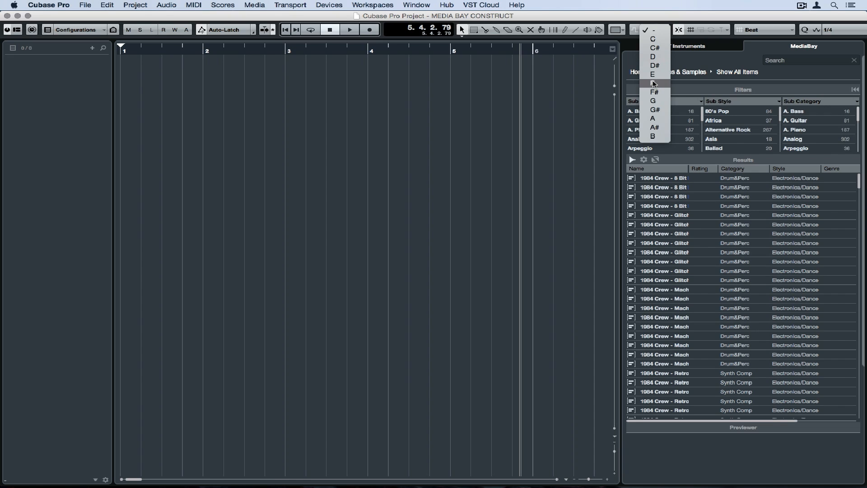
pyautogui.click(654, 91)
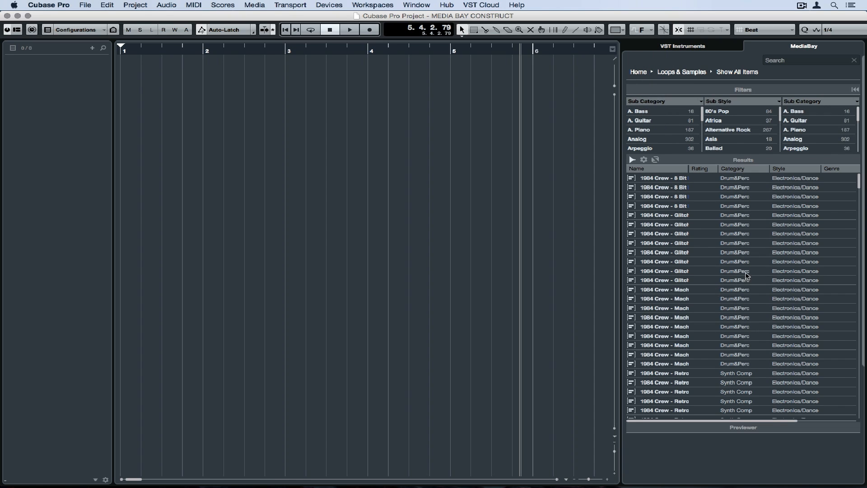
# Preview the 1984 Crew glitch drum and synth comp MIDI loops
pyautogui.click(664, 243)
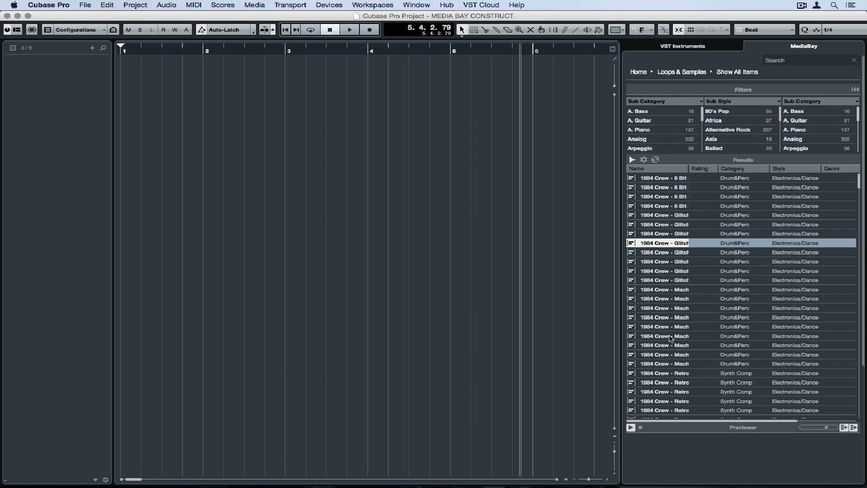
pyautogui.click(663, 382)
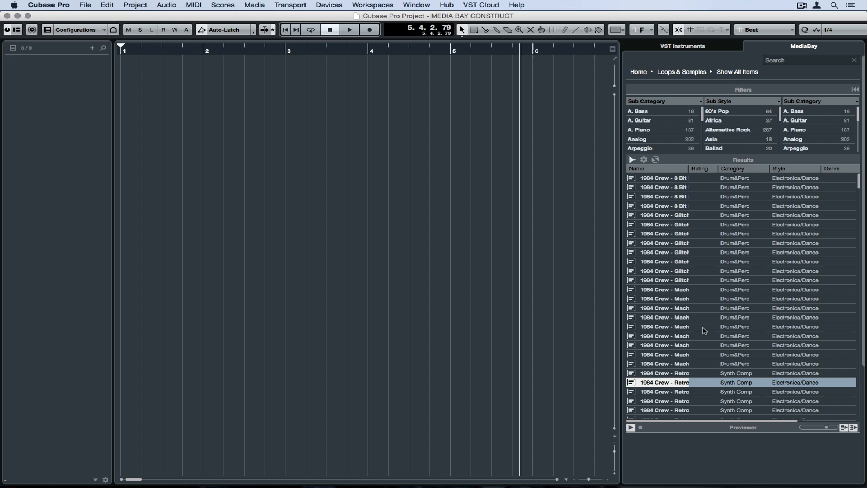
pyautogui.scroll(-3)
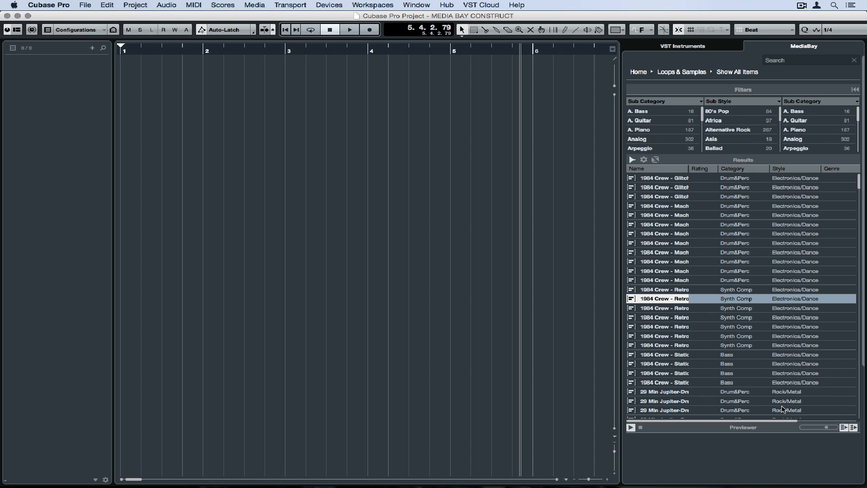
pyautogui.moveTo(854, 427)
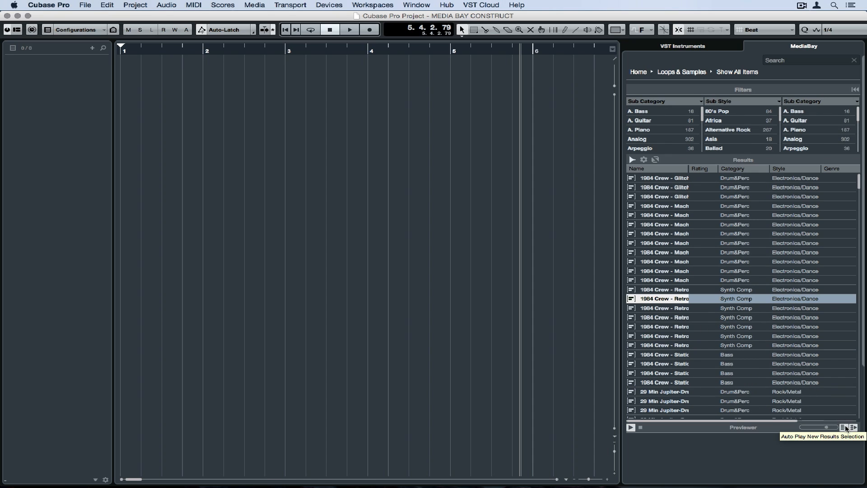
pyautogui.moveTo(854, 427)
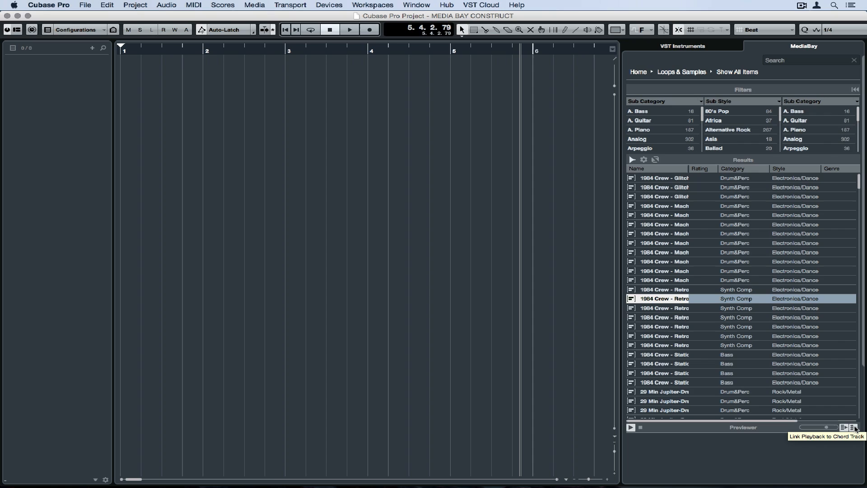
pyautogui.moveTo(702, 431)
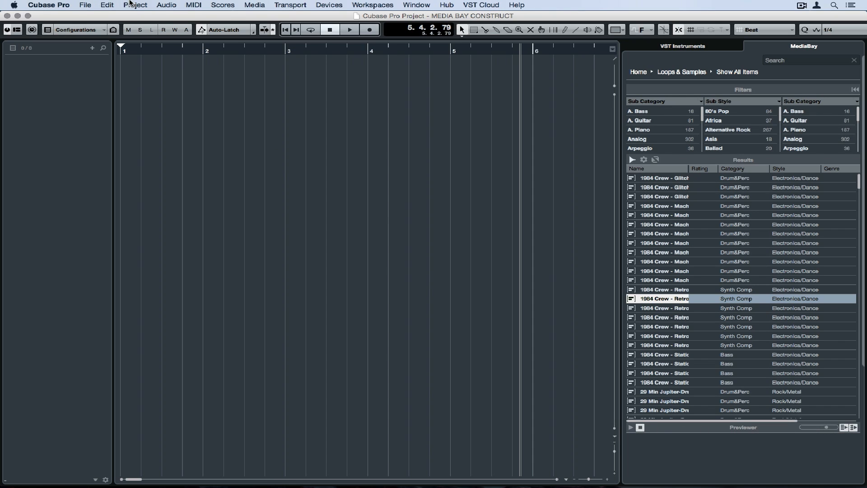
# Show the Chord Pads panel and add a Chord Track via the Project menu
pyautogui.click(135, 5)
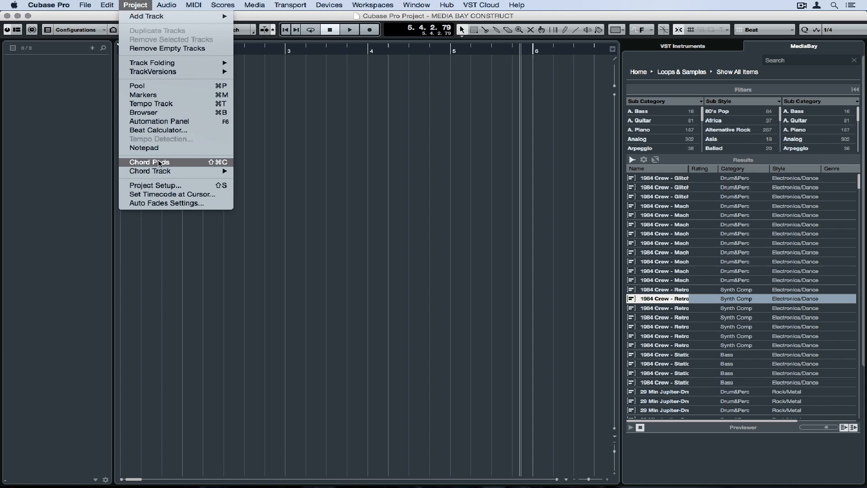
pyautogui.click(150, 162)
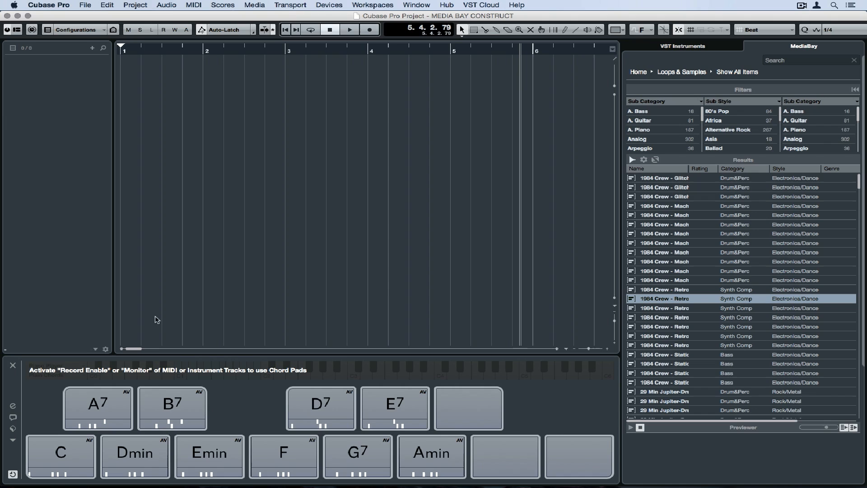
pyautogui.click(135, 5)
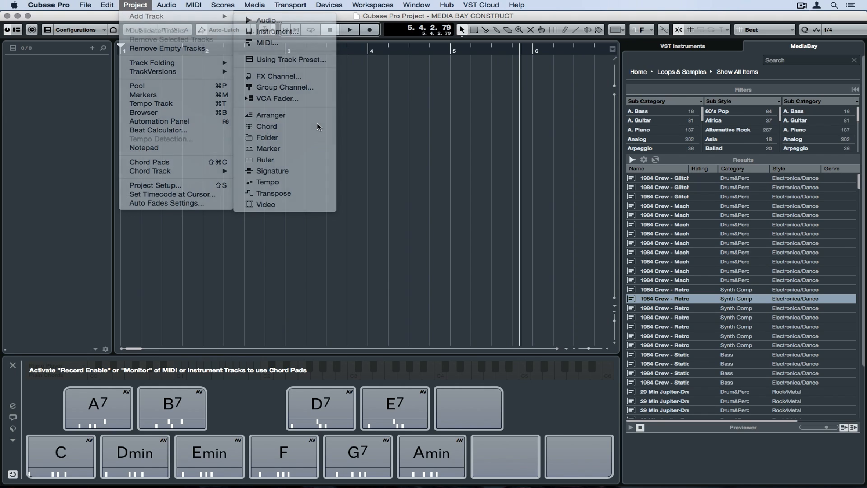
pyautogui.click(267, 126)
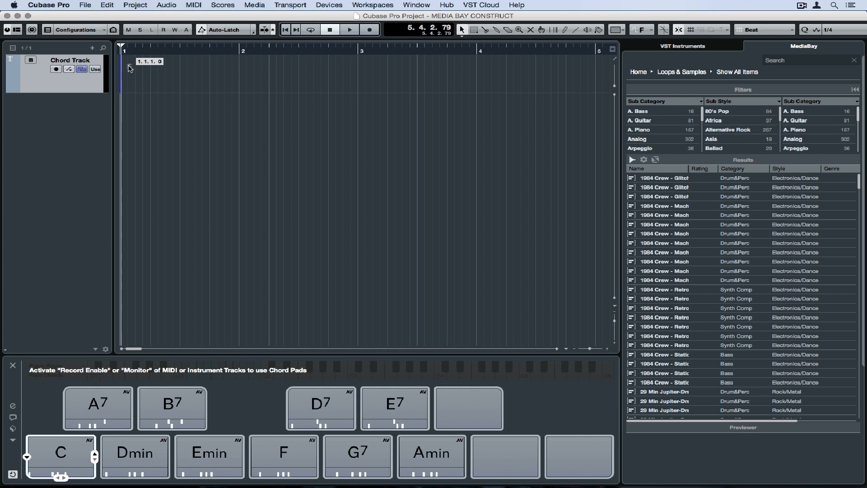
# Place C, F, Dmin and Amin chords on the chord track at bars 1 to 4
pyautogui.click(283, 456)
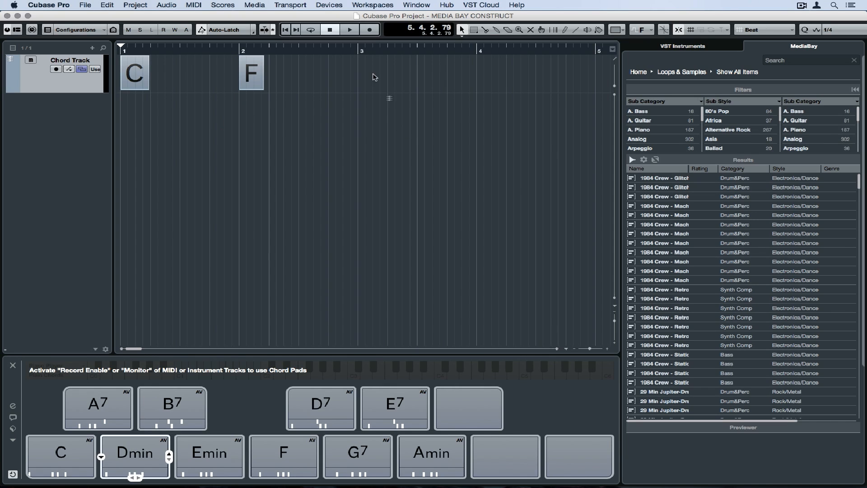
pyautogui.click(432, 453)
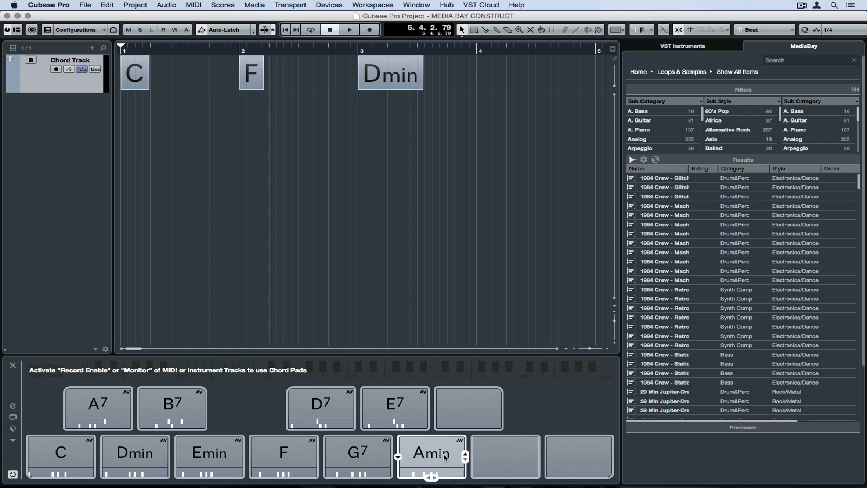
pyautogui.click(432, 453)
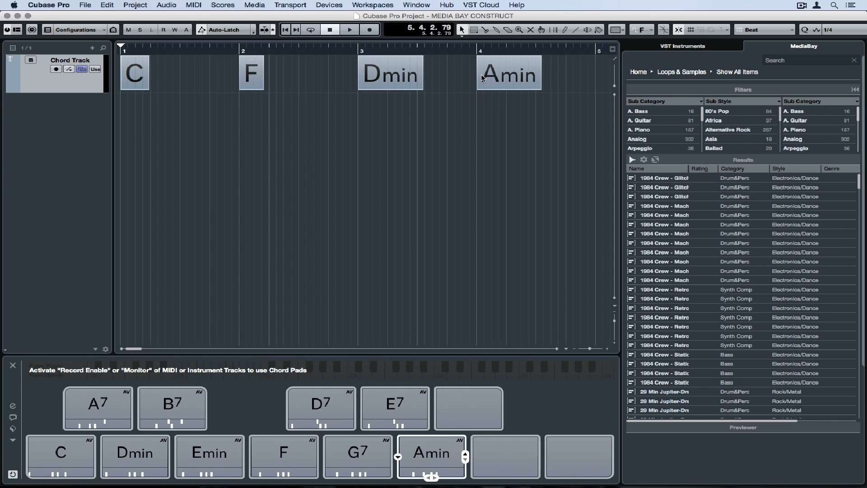
pyautogui.moveTo(98, 409)
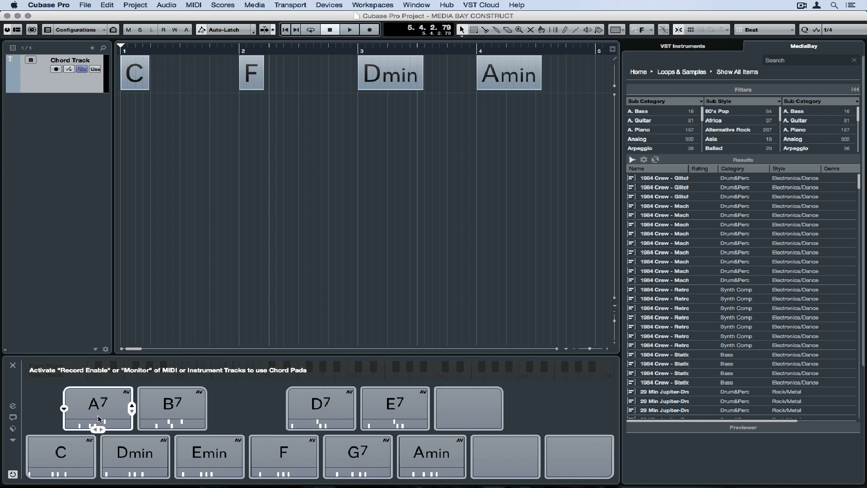
pyautogui.moveTo(7, 408)
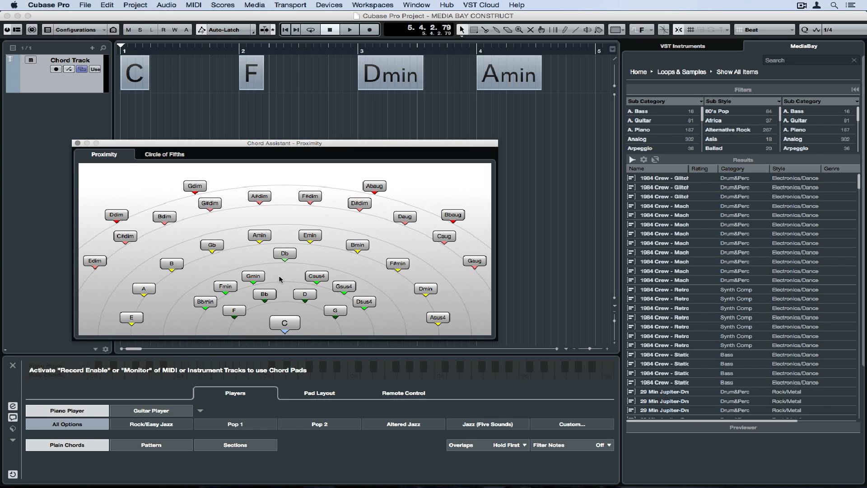
pyautogui.moveTo(318, 226)
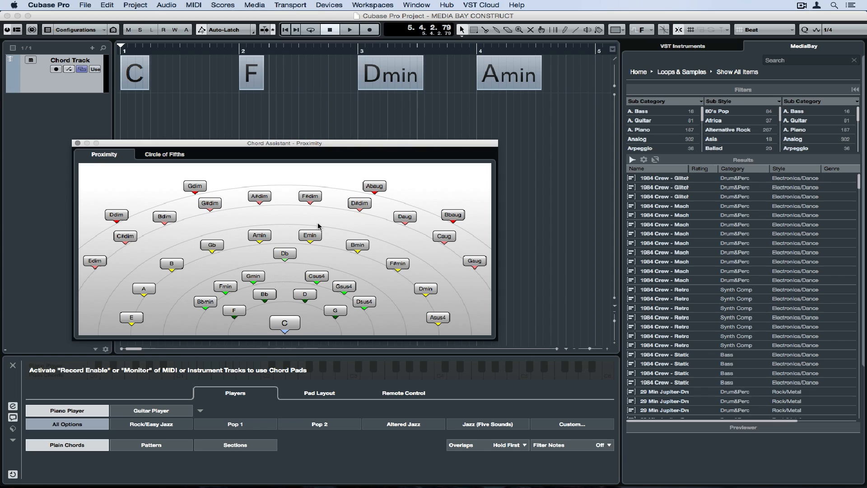
pyautogui.moveTo(407, 278)
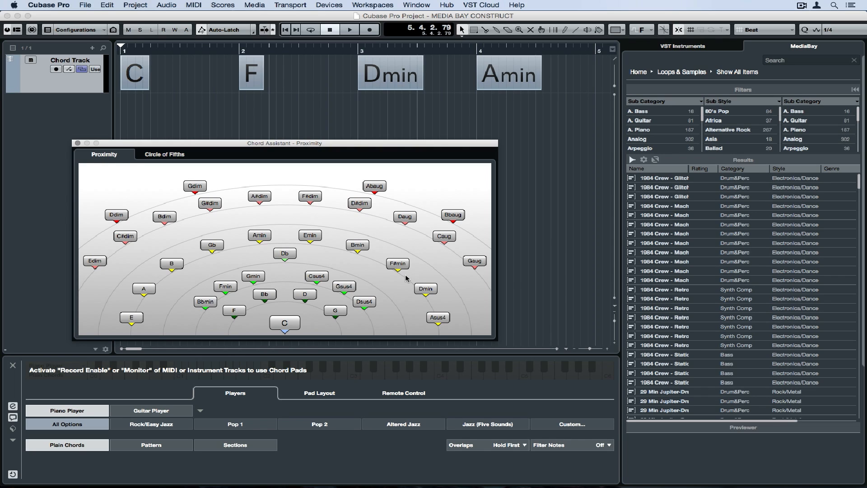
pyautogui.moveTo(154, 257)
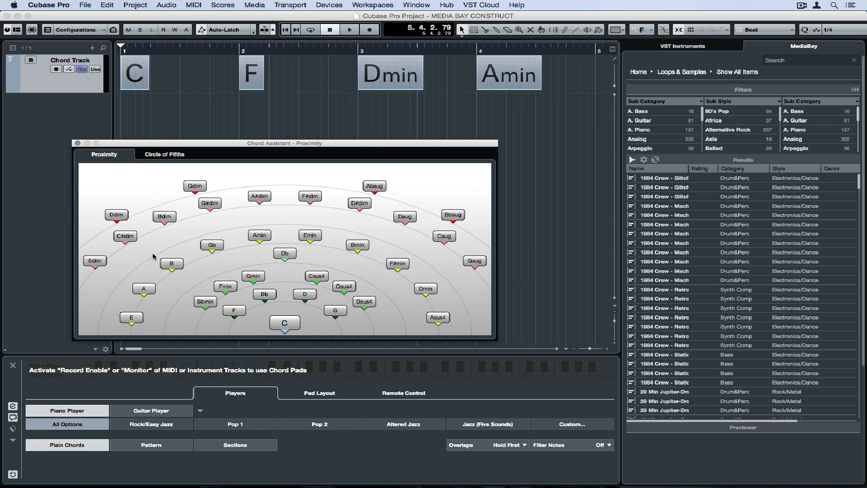
pyautogui.moveTo(178, 143)
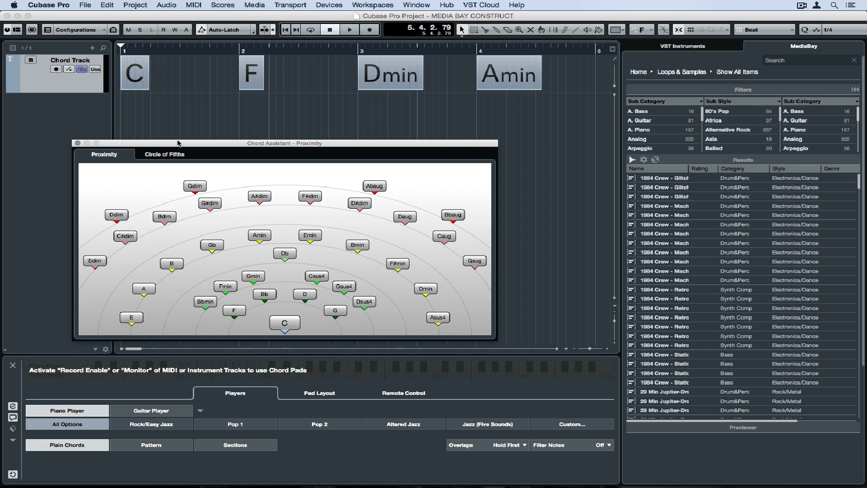
# Close the Chord Assistant window
pyautogui.click(164, 155)
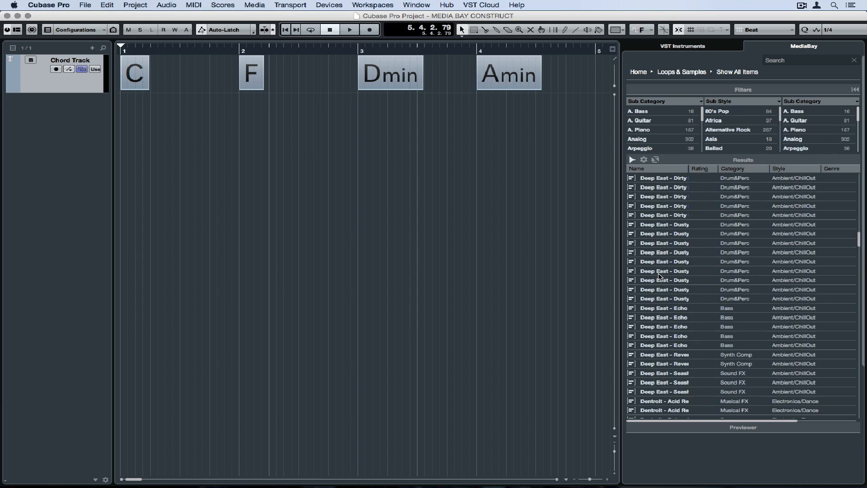
# Filter MediaBay loops to Arpeggio and select the four-star In White Rooms Click Arp loop
pyautogui.scroll(-3)
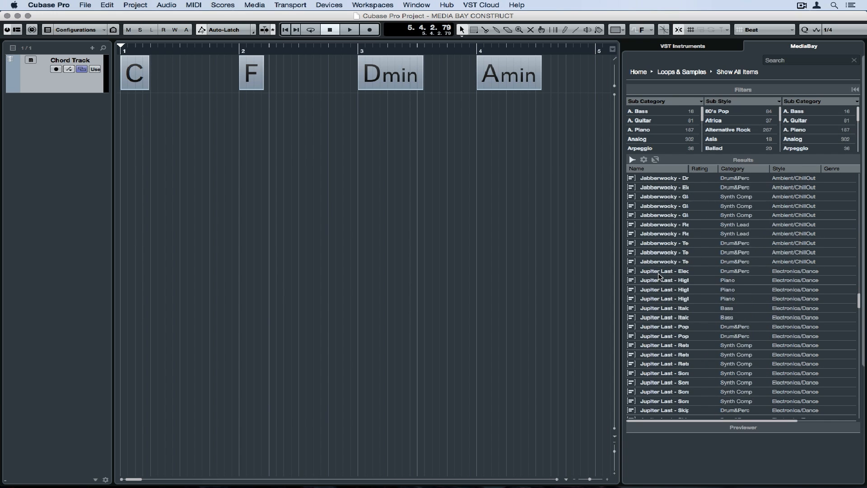
pyautogui.scroll(-3)
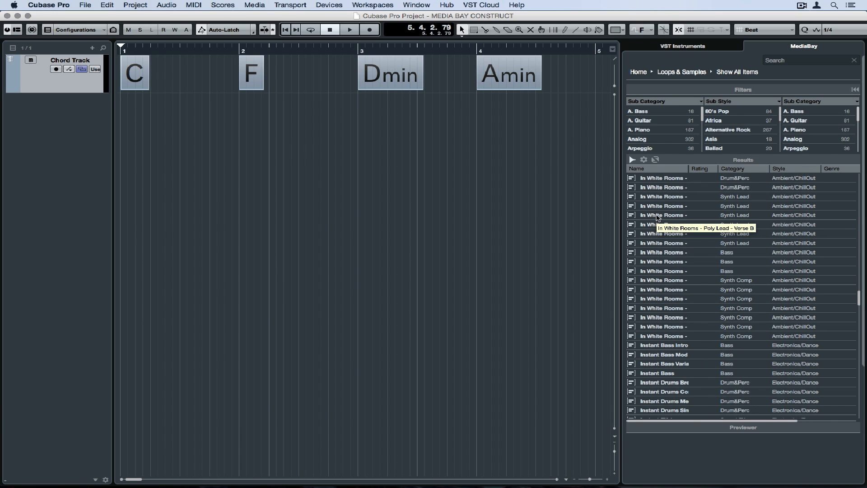
pyautogui.click(664, 280)
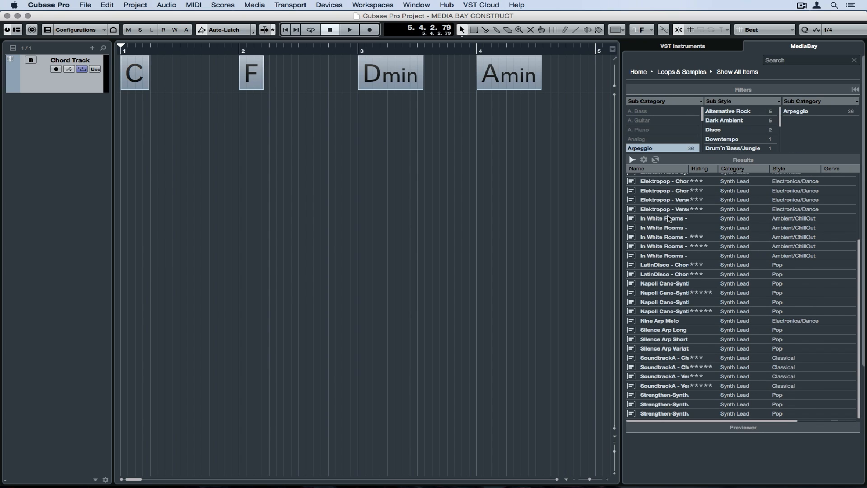
pyautogui.click(669, 246)
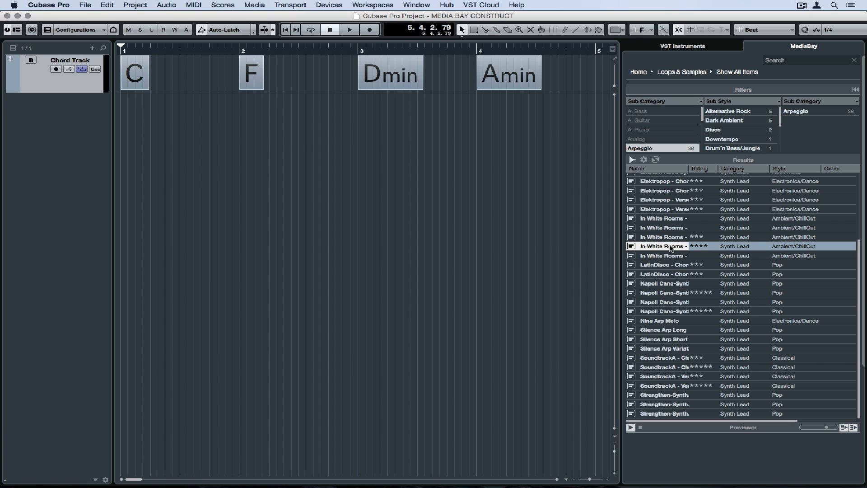
pyautogui.moveTo(128, 113)
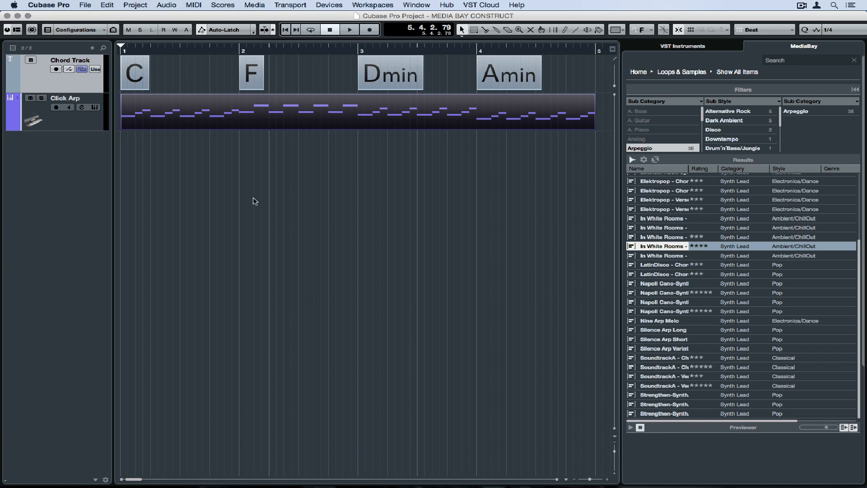
# Play the arpeggio and change the bar-3 Dmin chord event to Dsus4
pyautogui.click(350, 29)
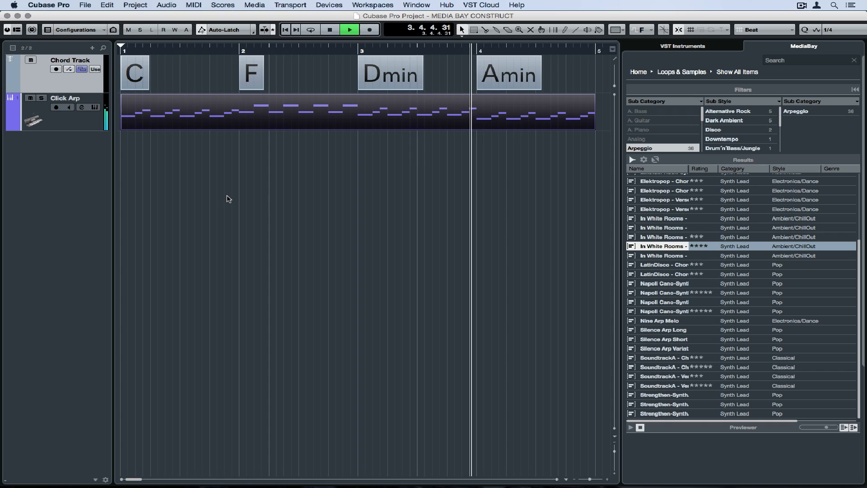
pyautogui.click(330, 30)
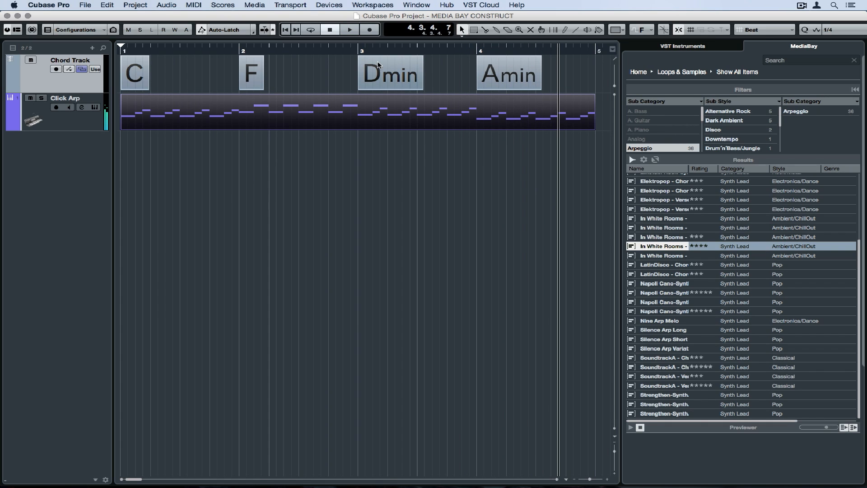
pyautogui.doubleClick(389, 73)
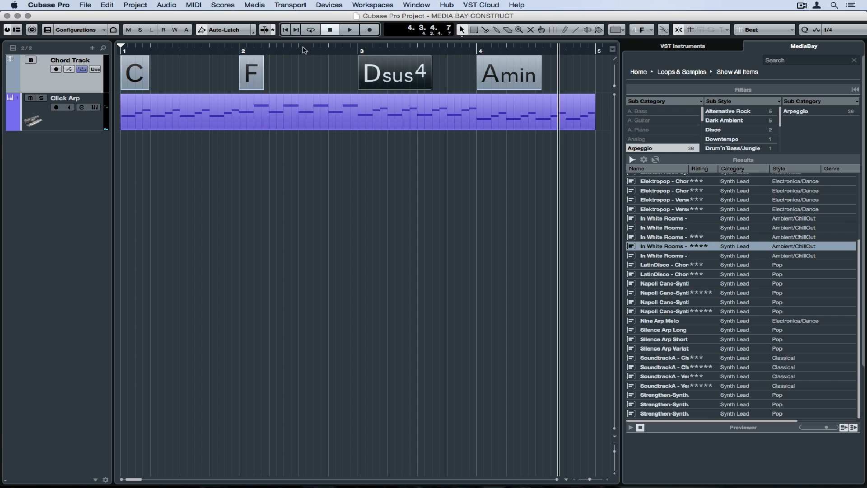
pyautogui.click(349, 30)
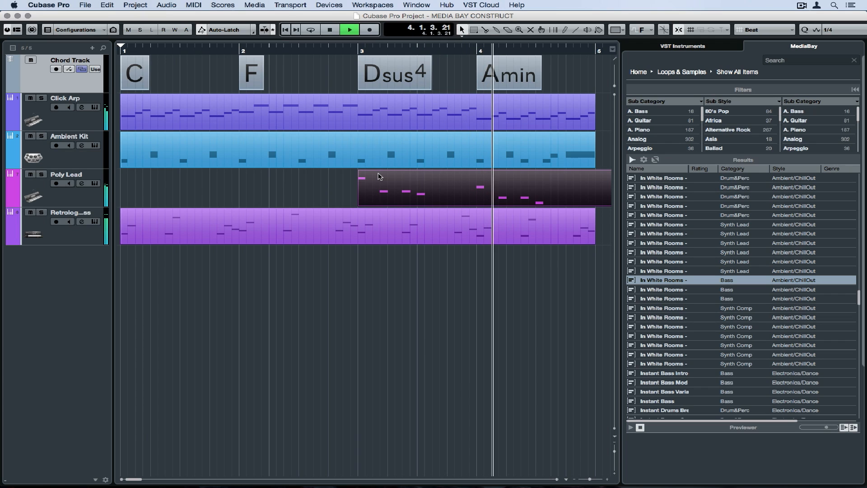
# Place Poly Lead at bar 3, set the cycle to end at bar 5, and bring up Click Arp's instrument
pyautogui.click(330, 29)
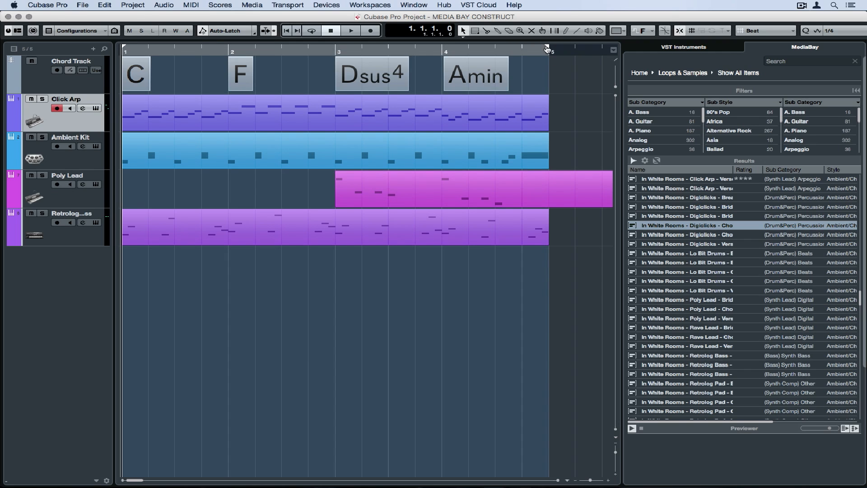
pyautogui.click(351, 30)
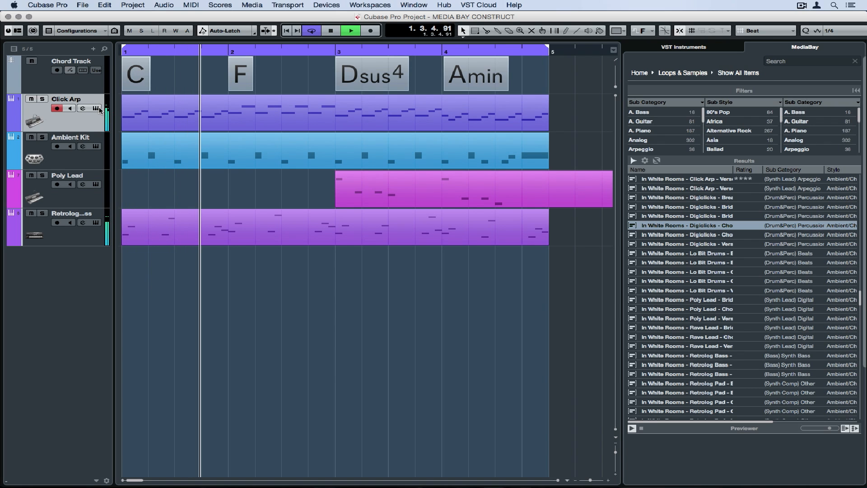
pyautogui.click(98, 108)
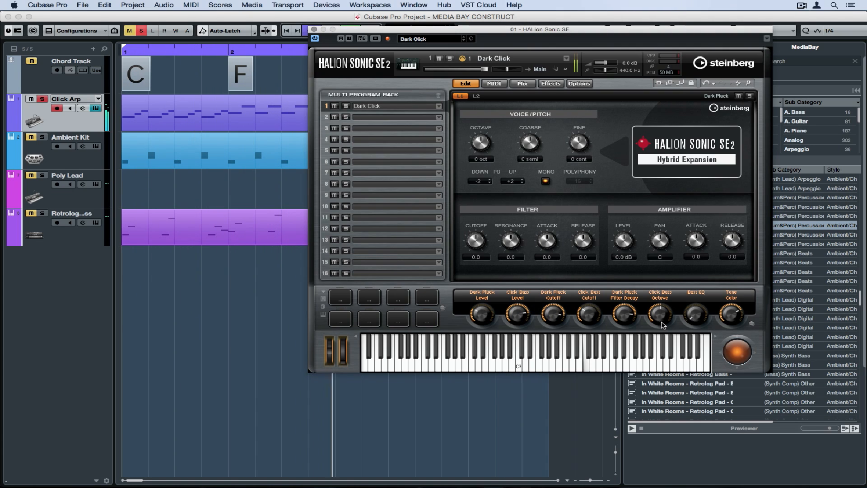
pyautogui.moveTo(735, 316)
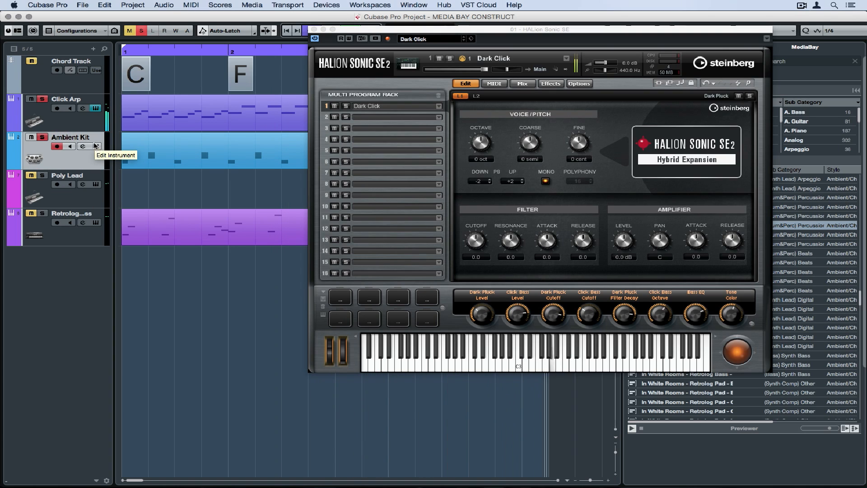
pyautogui.click(82, 108)
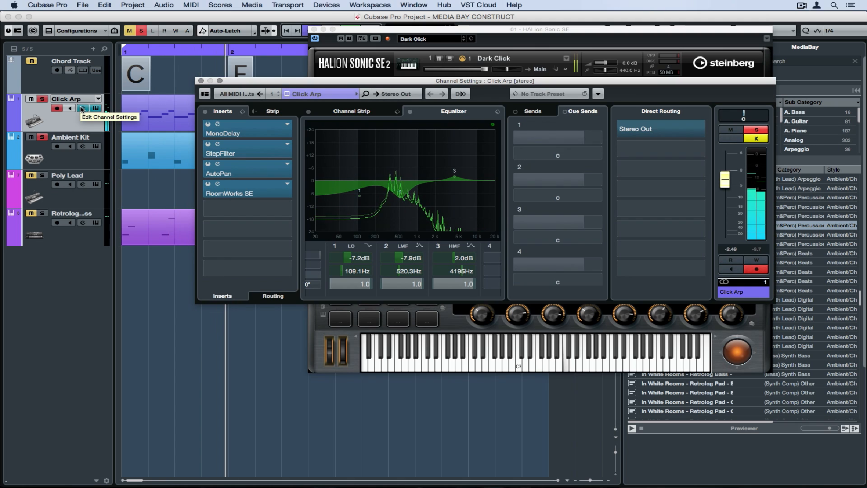
pyautogui.click(217, 123)
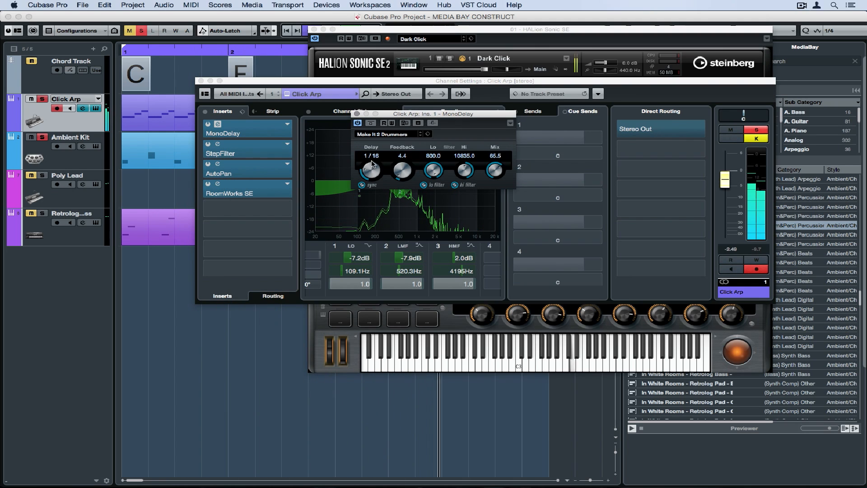
pyautogui.moveTo(401, 170); pyautogui.dragTo(402, 150)
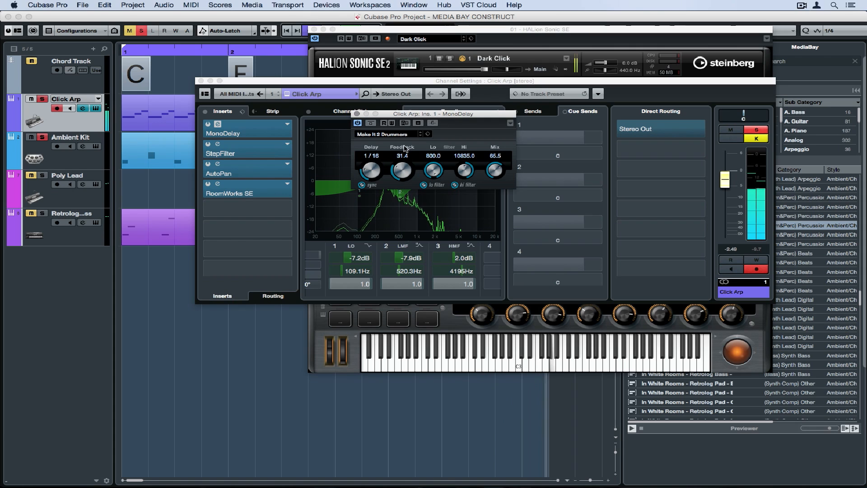
pyautogui.moveTo(494, 170); pyautogui.dragTo(494, 150)
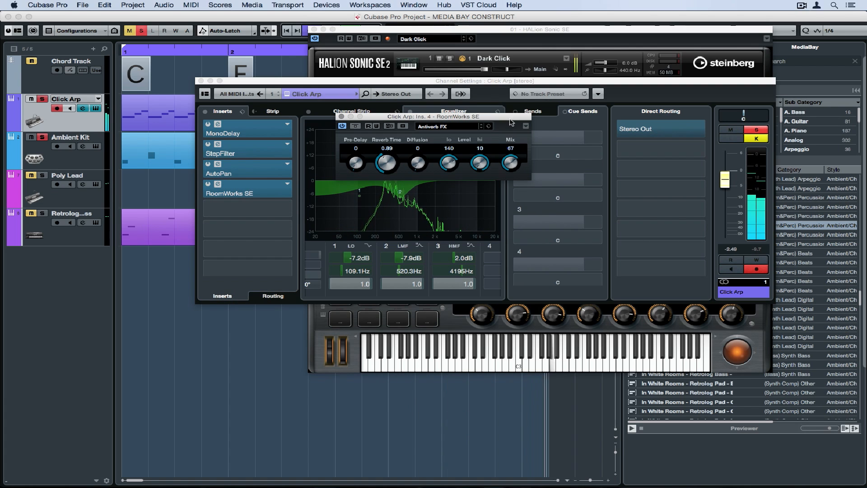
pyautogui.moveTo(510, 162); pyautogui.dragTo(510, 172)
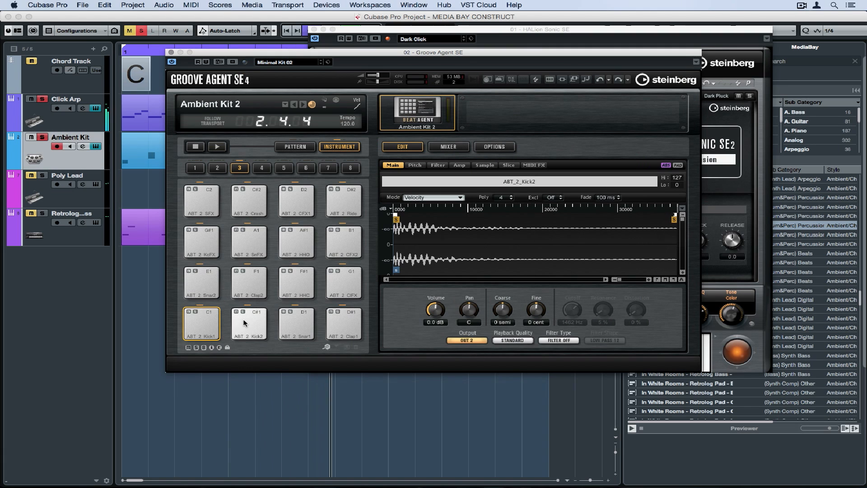
# Select and audition the C#1 Kick2 pad in Ambient Kit's Groove Agent SE
pyautogui.click(249, 323)
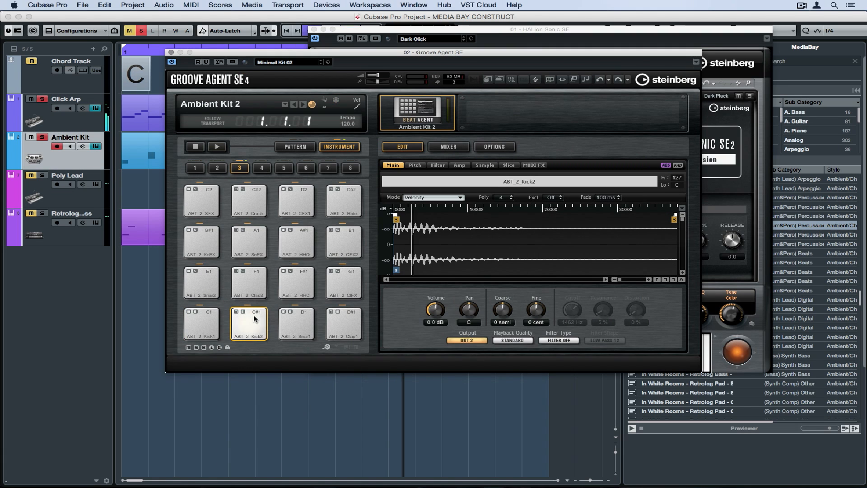
pyautogui.click(312, 30)
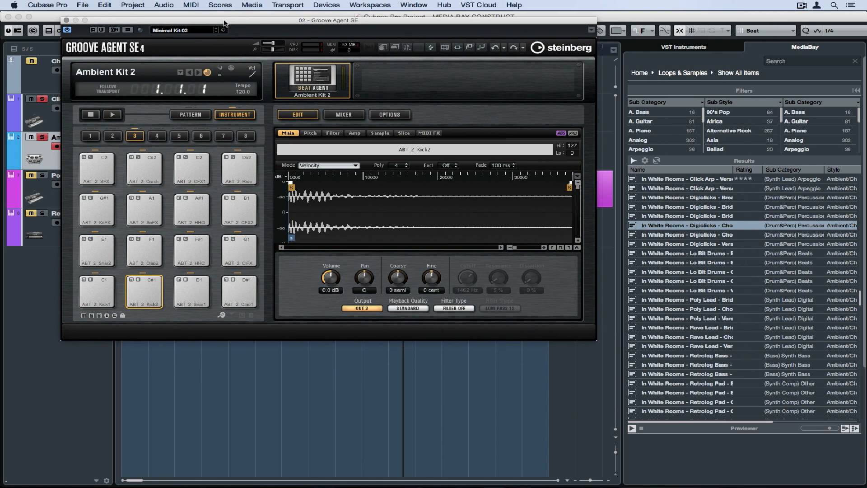
# Limit MediaBay results to audio files and search for 'kick'
pyautogui.click(634, 160)
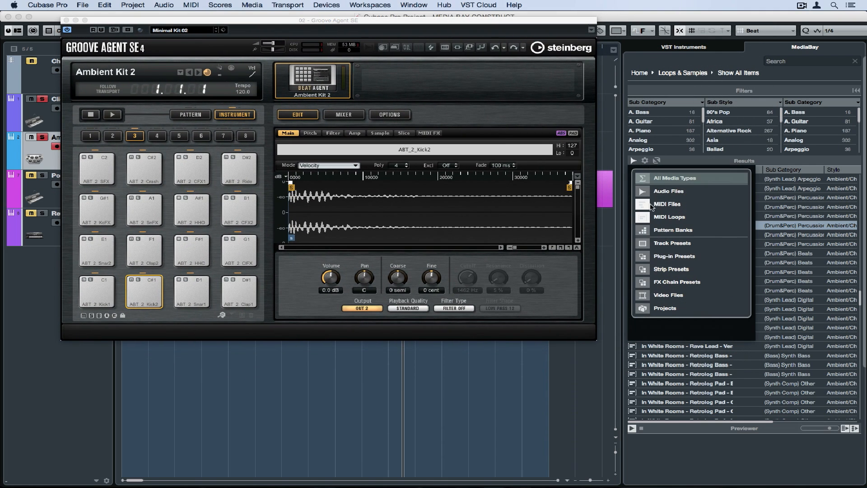
pyautogui.click(668, 190)
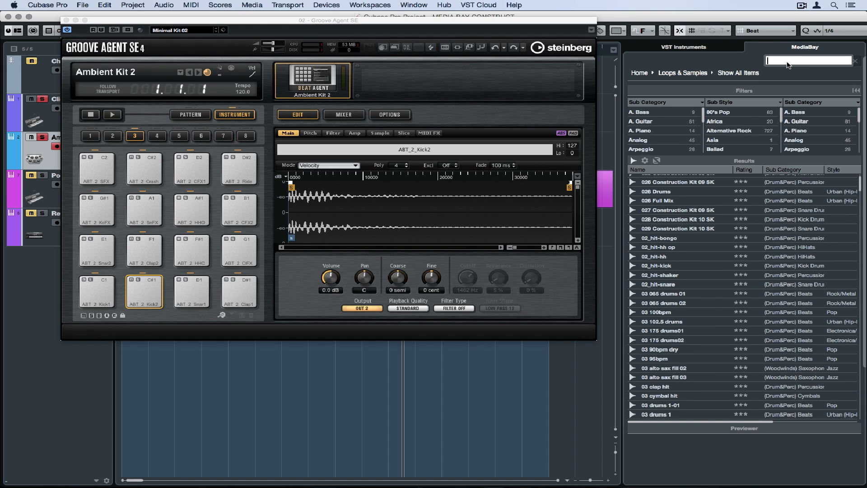
pyautogui.write('kick')
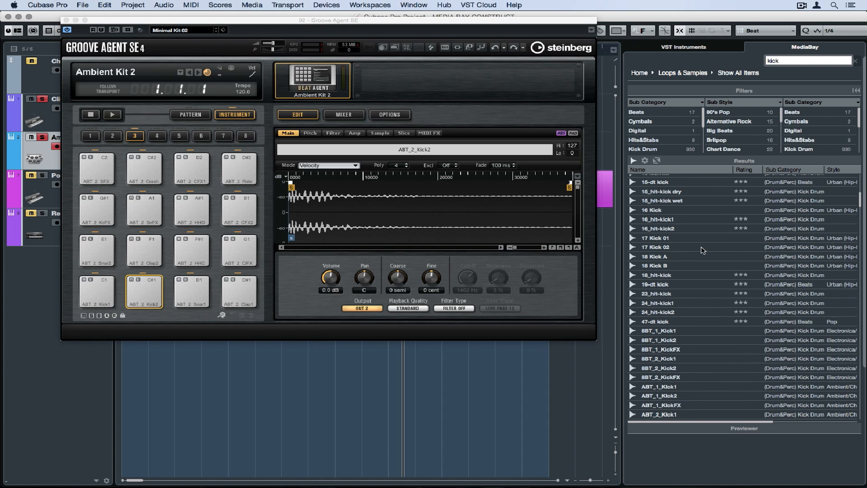
# Preview kick samples 8BT_1_Kick1, 8BT_1_KickFX, 8BT_2_Kick2 and others, ending on 8BT_2_Kick1
pyautogui.click(658, 339)
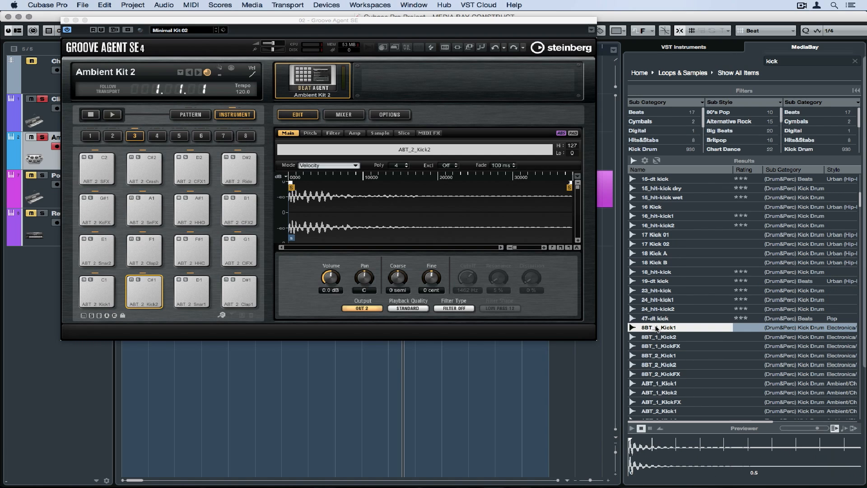
pyautogui.click(658, 337)
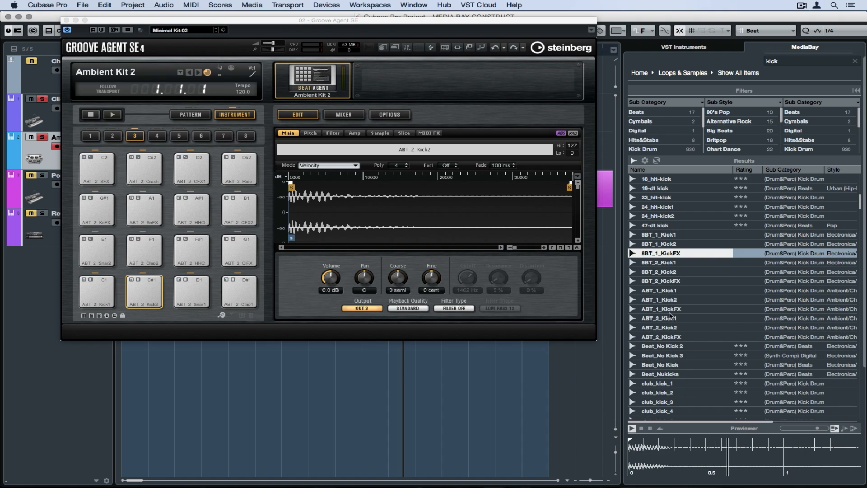
pyautogui.click(658, 271)
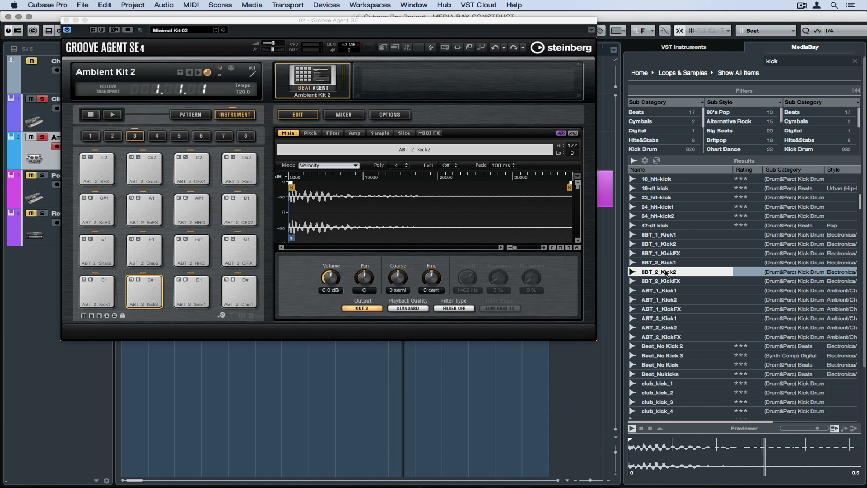
pyautogui.click(659, 280)
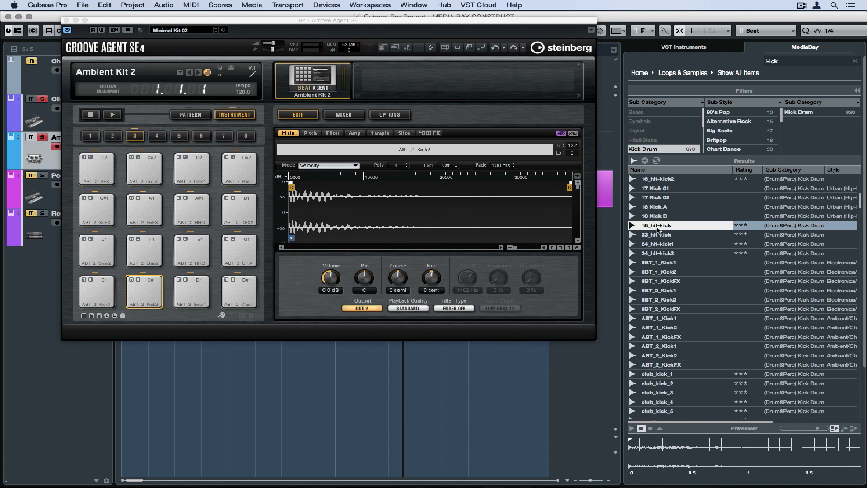
pyautogui.click(658, 290)
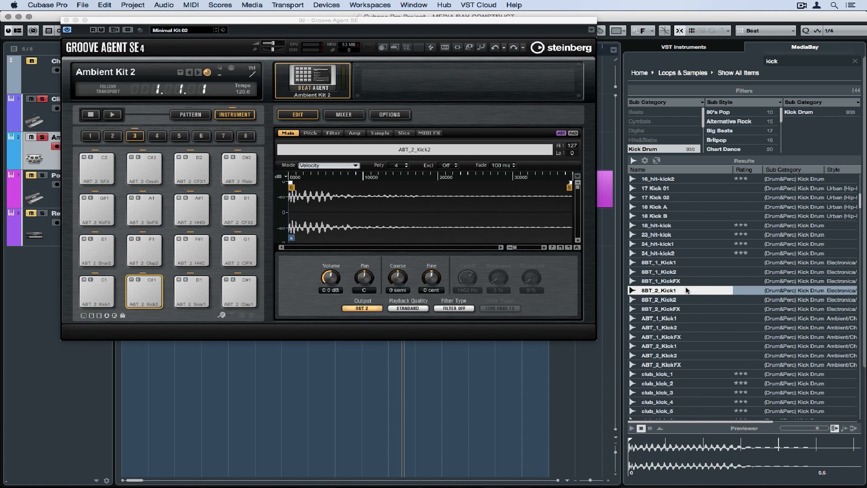
# Load 8BT_2_Kick1 onto the C#1 kick pad
pyautogui.rightClick(144, 290)
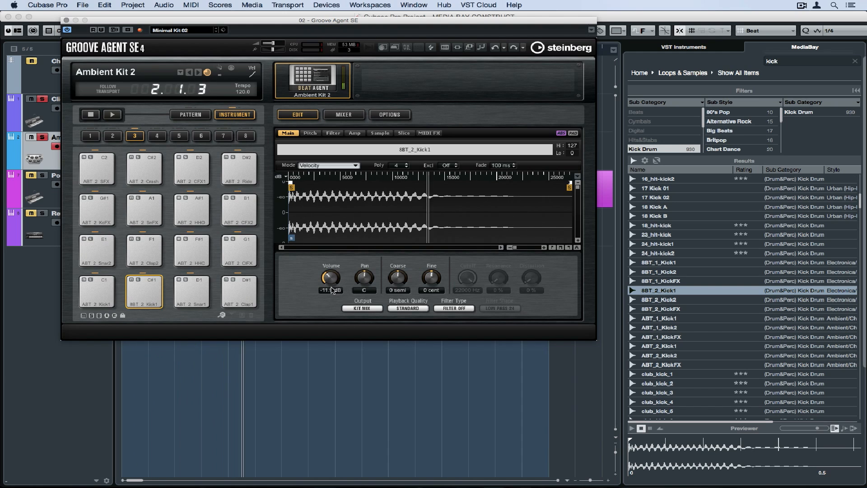
# Tune the kick's coarse pitch down to -4 semitones
pyautogui.click(310, 132)
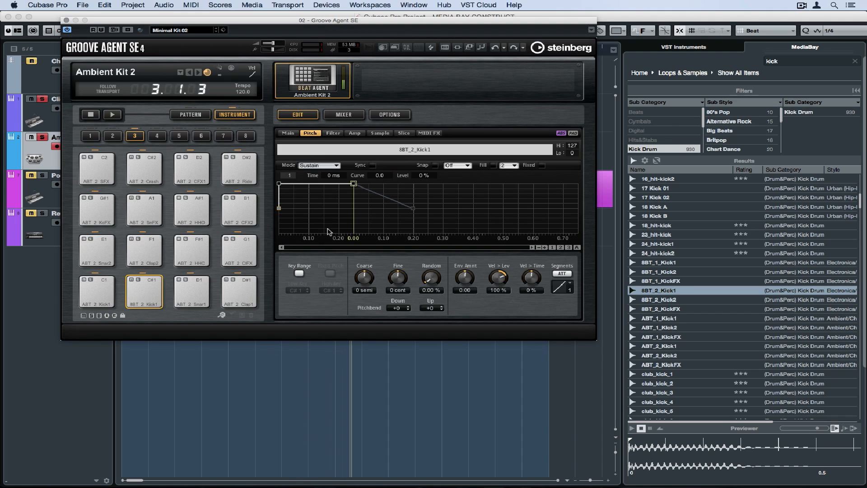
pyautogui.moveTo(364, 277); pyautogui.dragTo(364, 288)
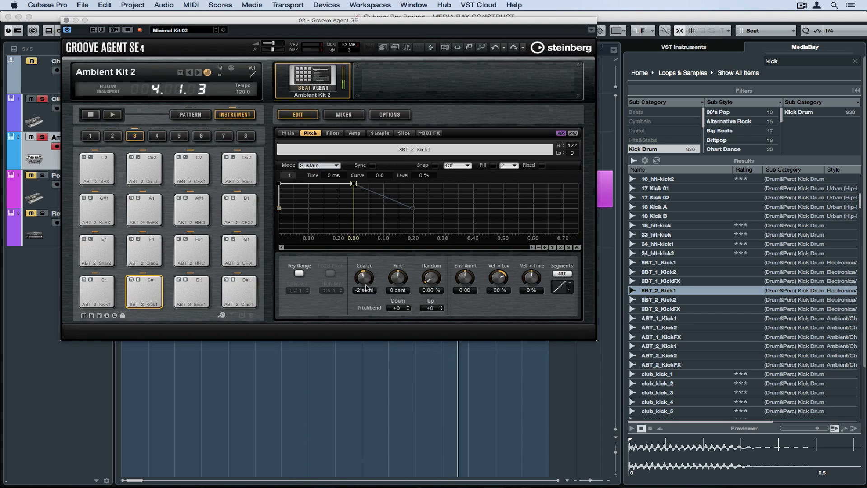
pyautogui.moveTo(364, 277); pyautogui.dragTo(364, 285)
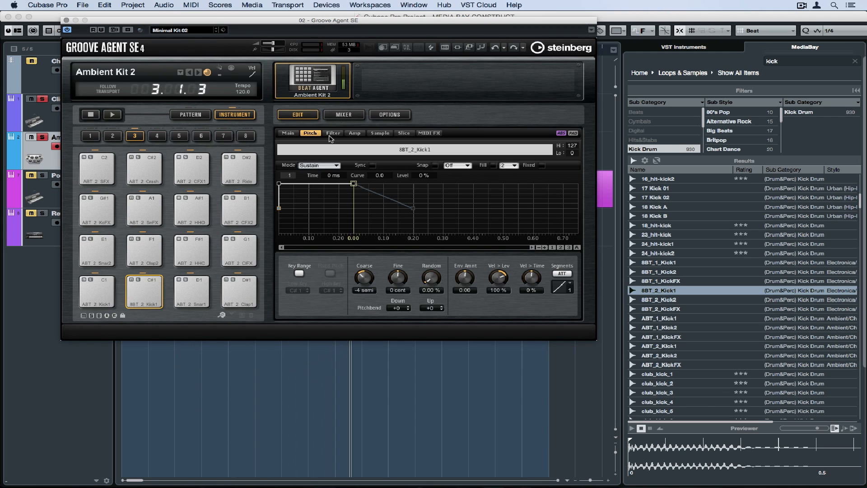
# Enable a Tube Drive low-pass filter with cutoff near 226 Hz, resonance 59% and distortion 60%
pyautogui.click(333, 133)
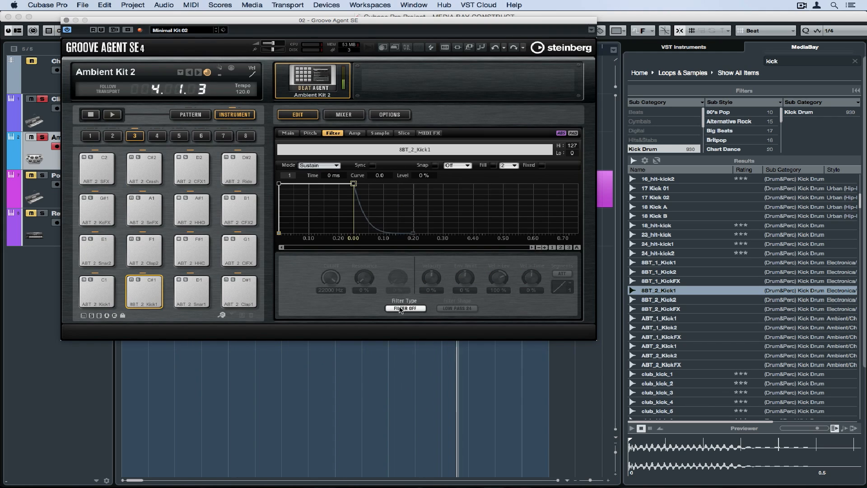
pyautogui.click(405, 308)
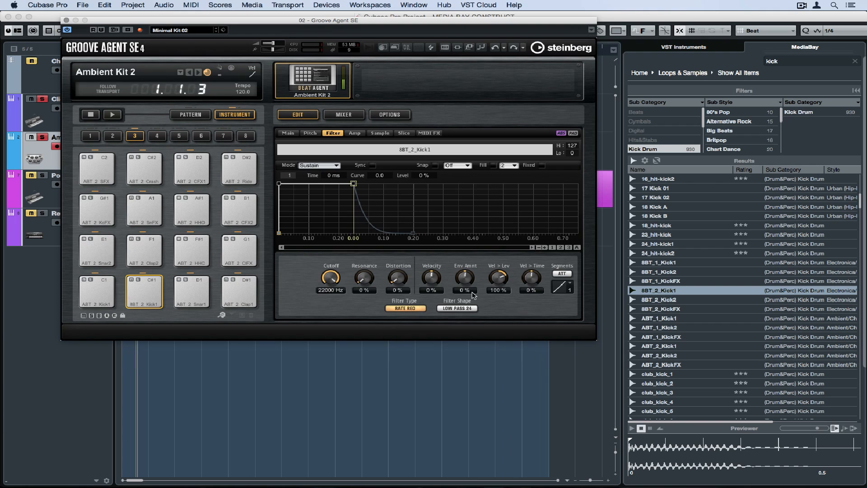
pyautogui.moveTo(397, 277); pyautogui.dragTo(398, 266)
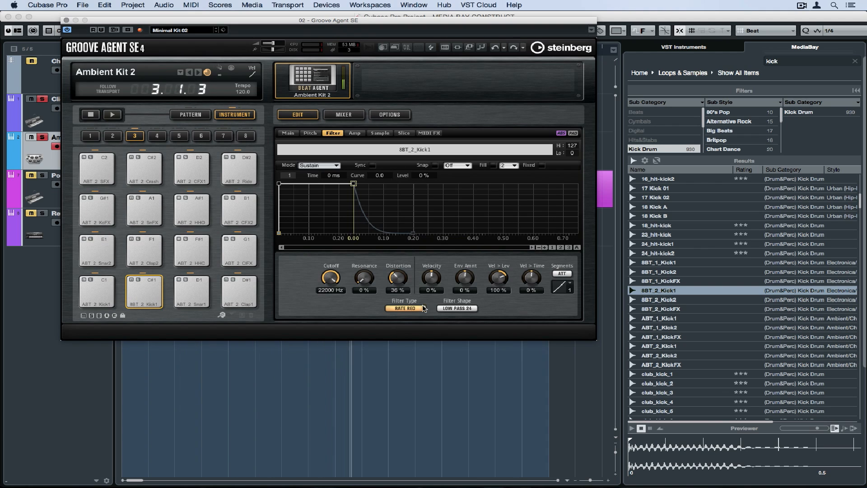
pyautogui.click(404, 308)
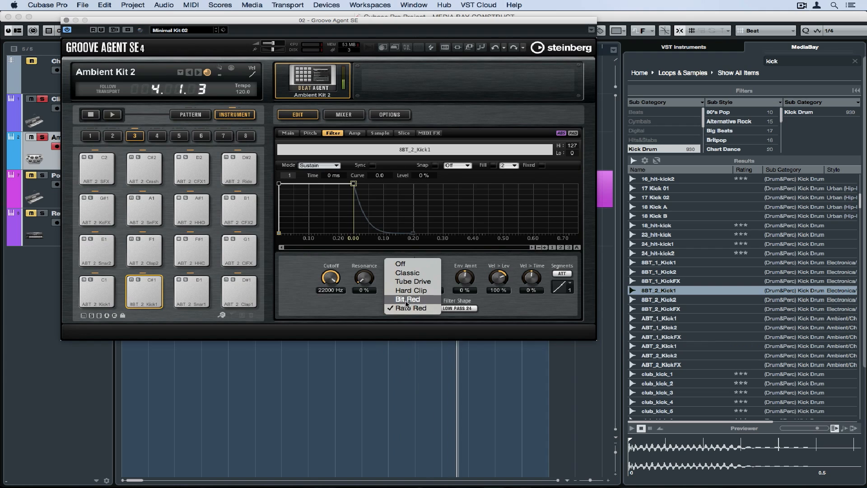
pyautogui.click(412, 282)
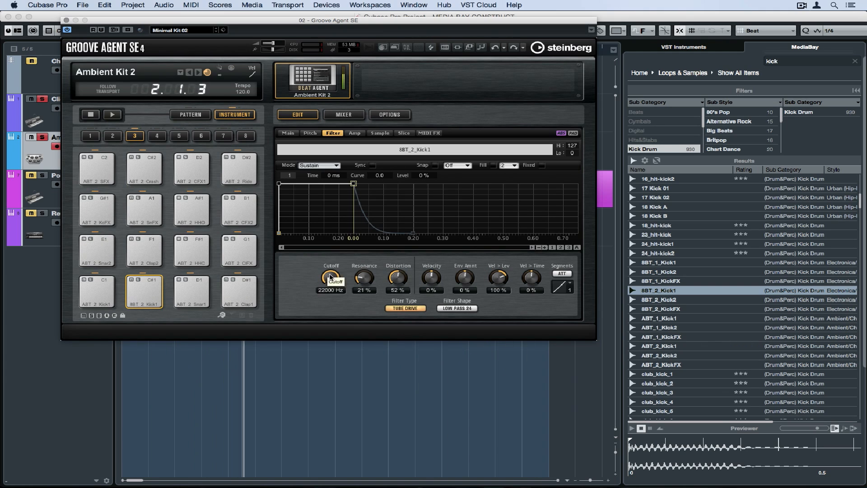
pyautogui.moveTo(331, 278); pyautogui.dragTo(354, 285)
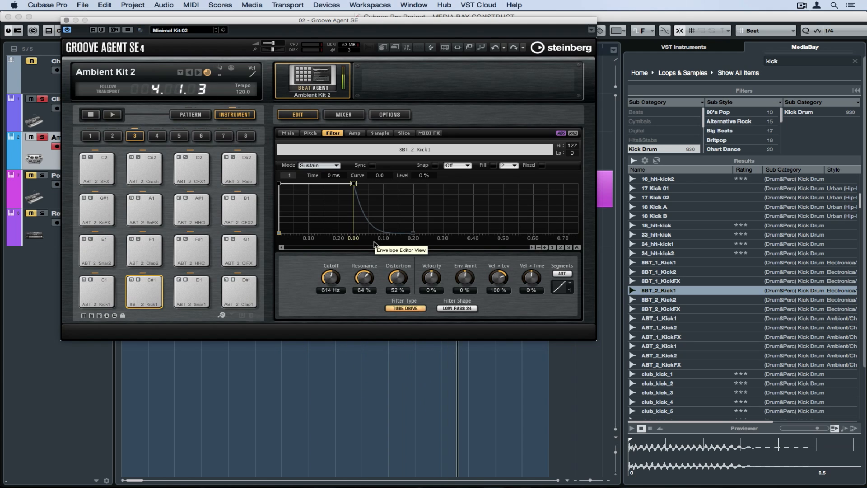
pyautogui.moveTo(331, 276); pyautogui.dragTo(331, 294)
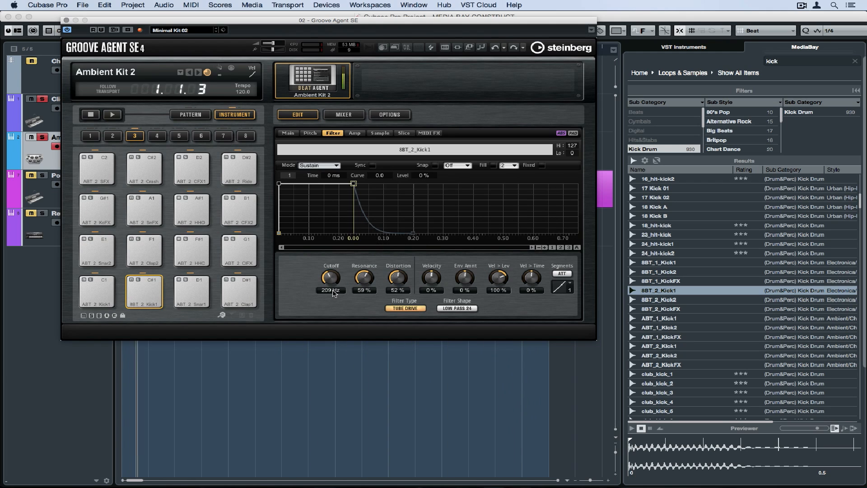
pyautogui.moveTo(331, 277); pyautogui.dragTo(330, 266)
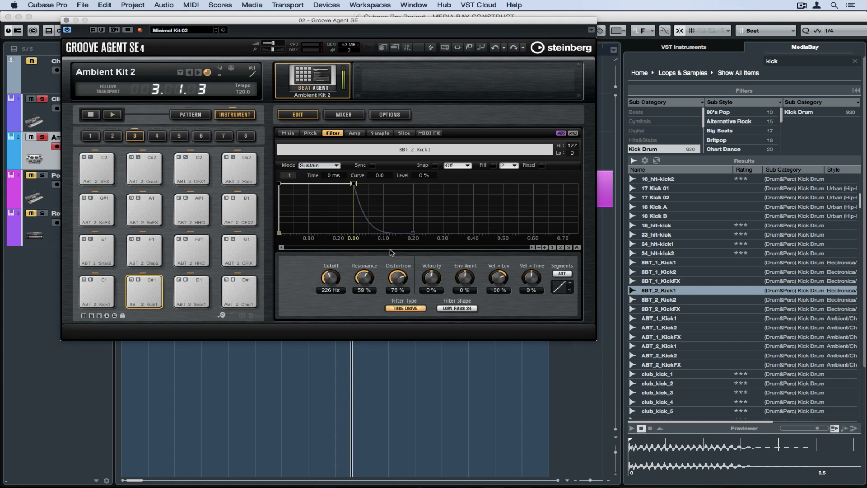
pyautogui.click(288, 132)
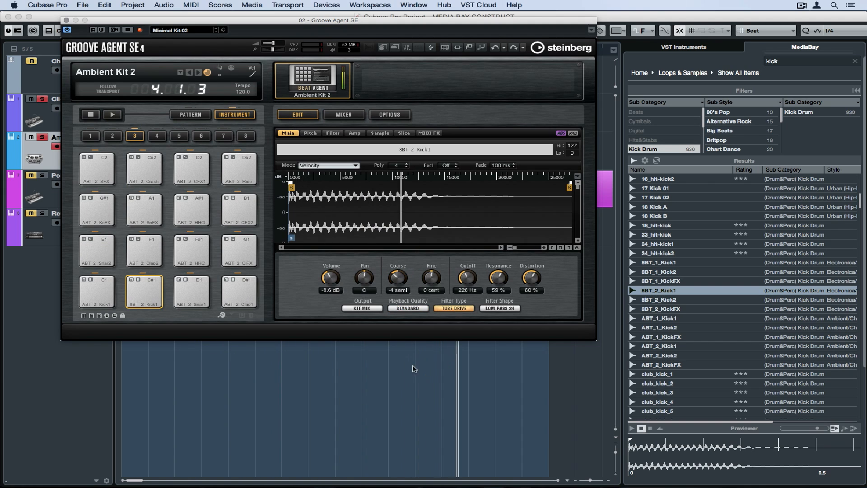
# Switch Ambient Kit inserts to Strip and search the strip preset browser for 'kick'
pyautogui.moveTo(331, 277); pyautogui.dragTo(331, 293)
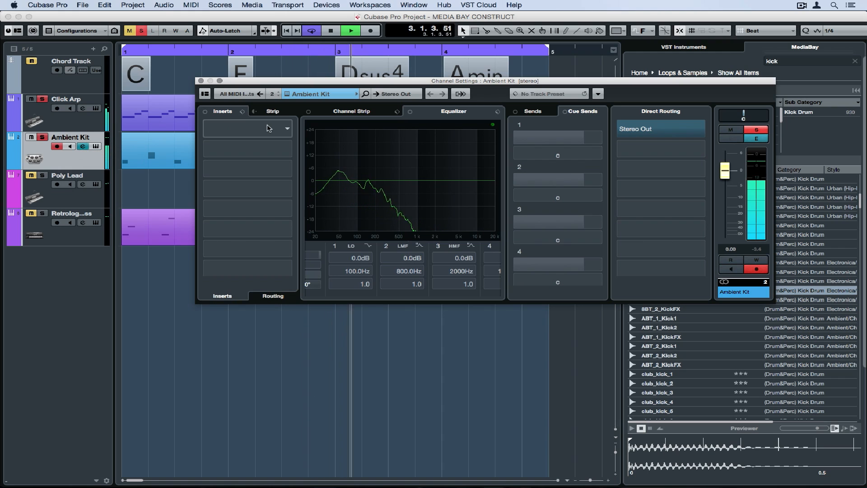
pyautogui.click(272, 111)
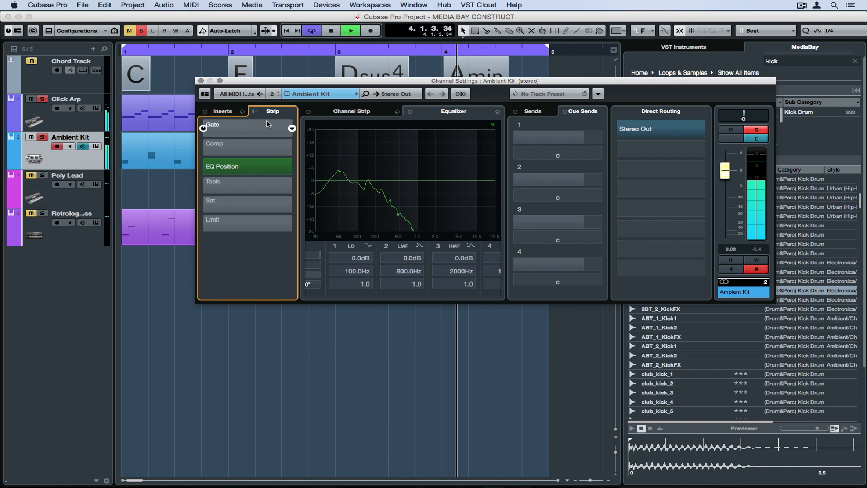
pyautogui.click(396, 113)
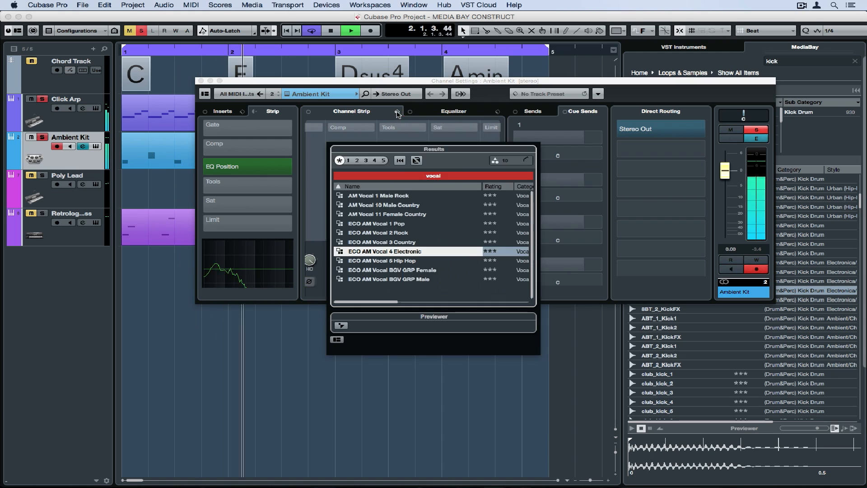
pyautogui.write('kick')
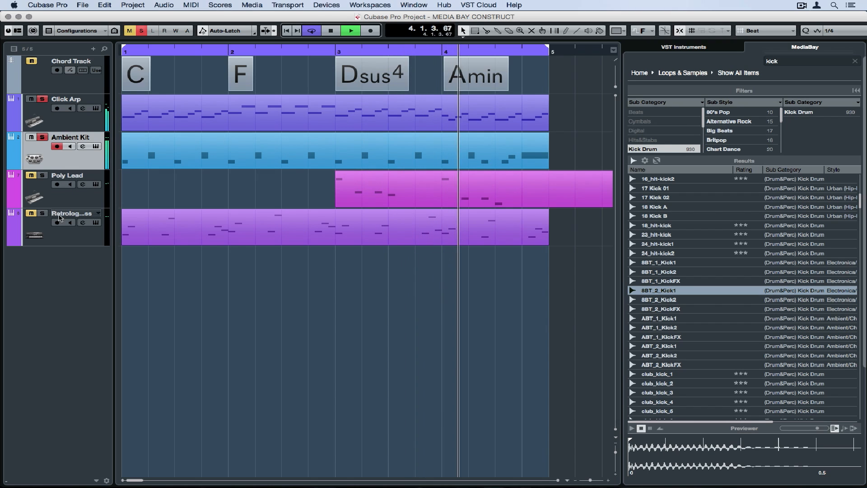
# Bring up the bass track's Retrologue 2 editor with its preset browser
pyautogui.click(96, 223)
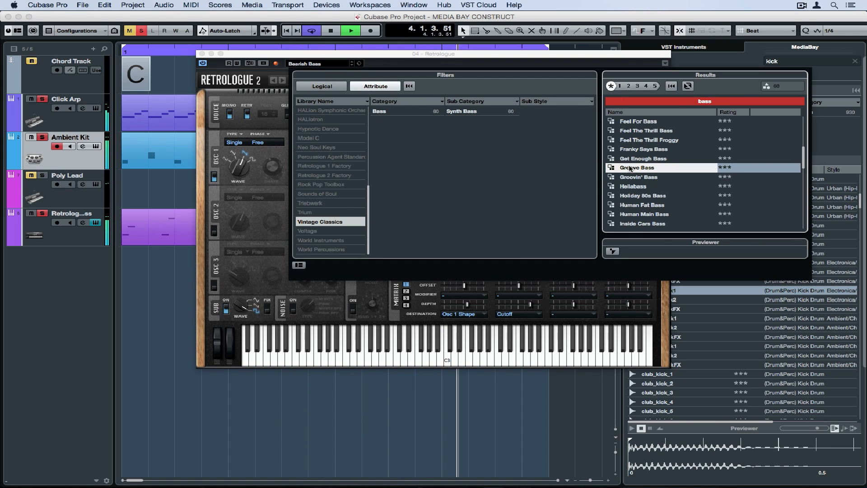
# Try Groove Bass and Human Fat Bass presets, then load LA Cop Bass
pyautogui.doubleClick(636, 167)
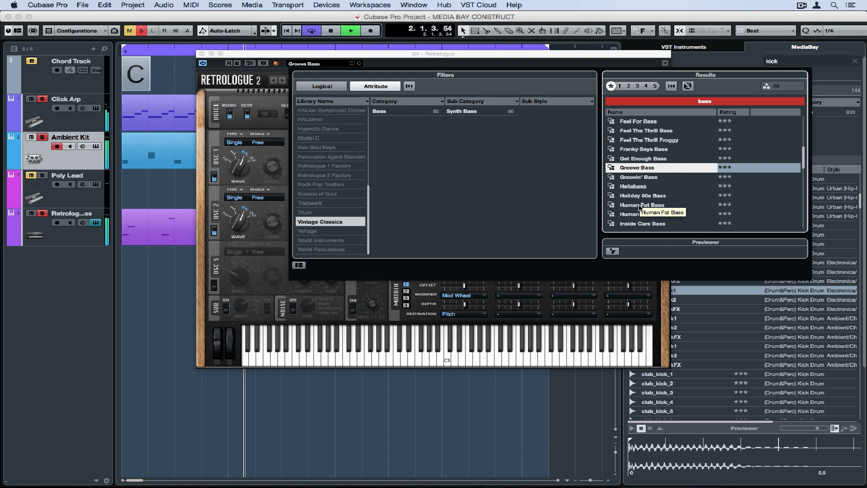
pyautogui.doubleClick(642, 204)
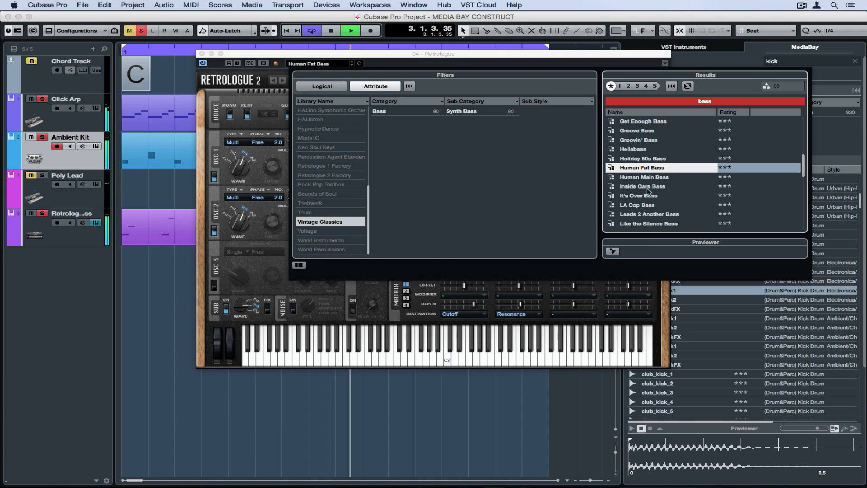
pyautogui.click(636, 204)
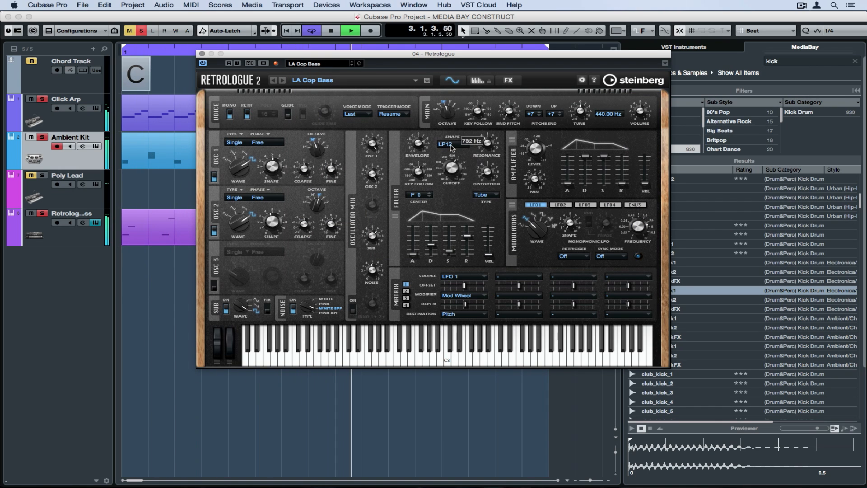
# Change the LA Cop Bass filter shape from LP12 to LP18 in Retrologue
pyautogui.click(461, 145)
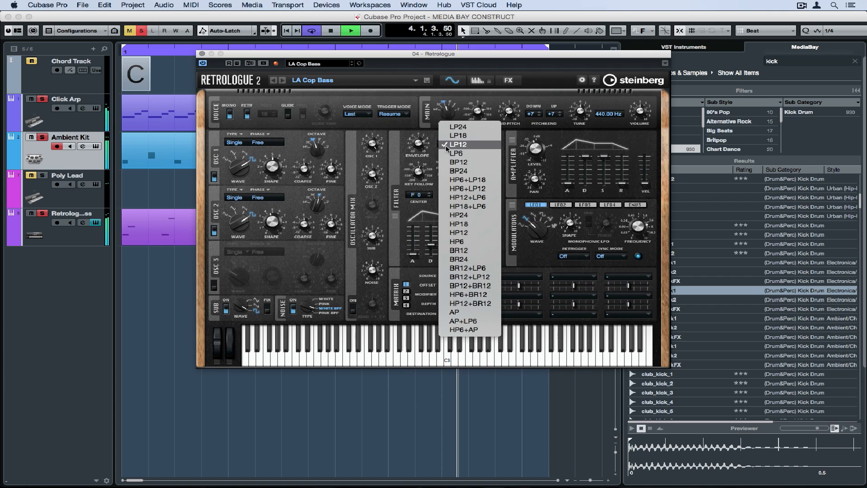
pyautogui.click(457, 135)
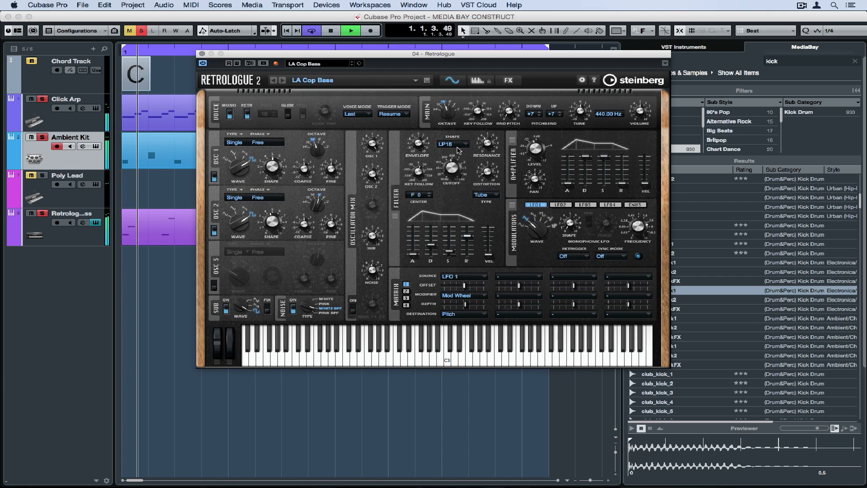